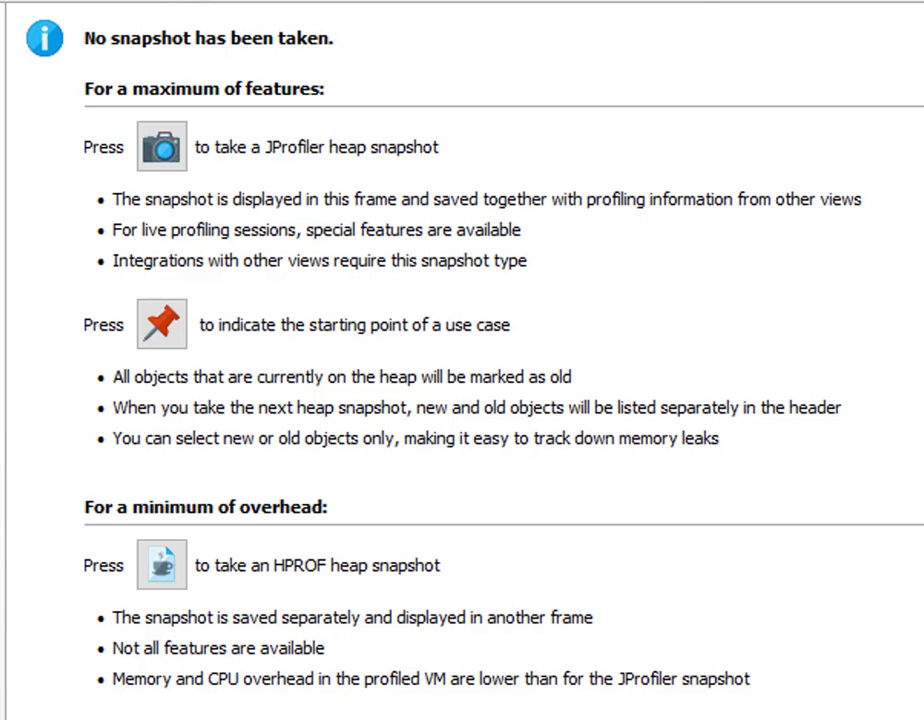
mouse_move(14, 472)
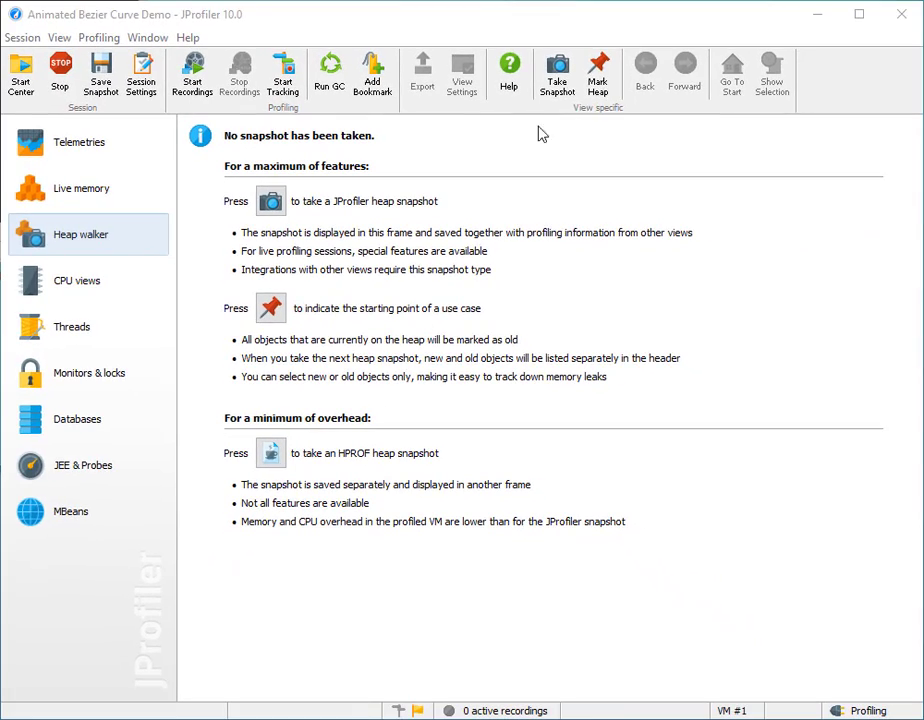
mouse_move(270, 308)
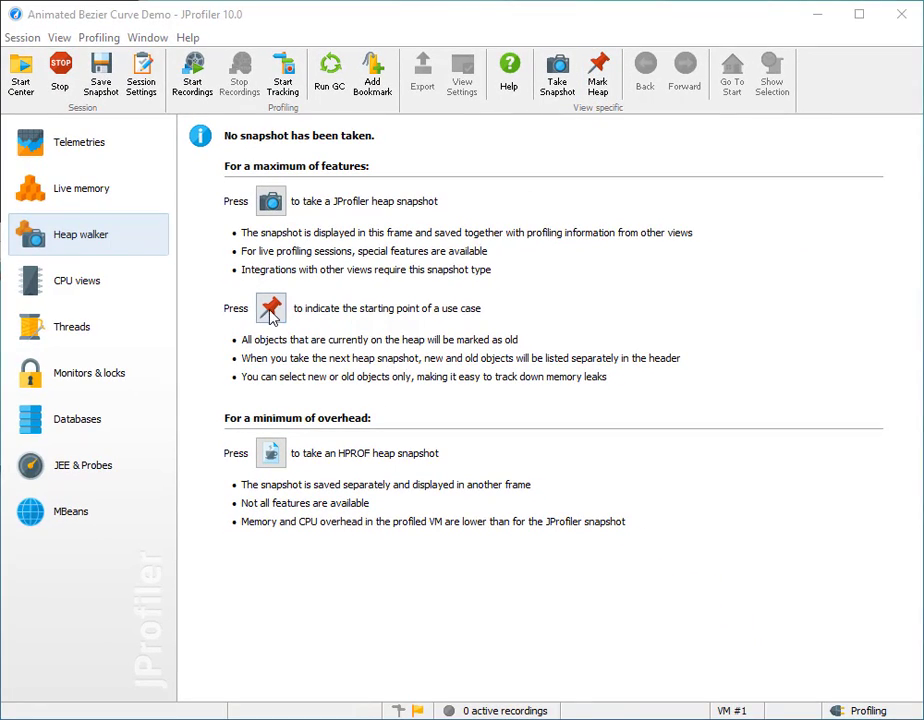
Mark all objects currently on the heap as old in the heap walker
click(270, 308)
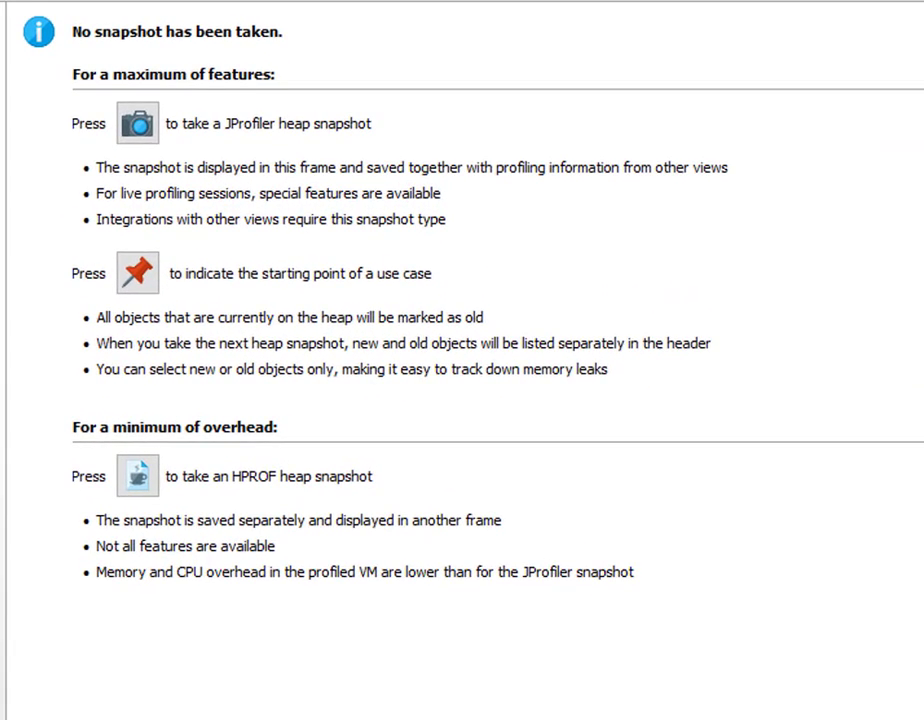
Take a heap snapshot with default options, yielding 41,796 objects in 993 classes
click(136, 124)
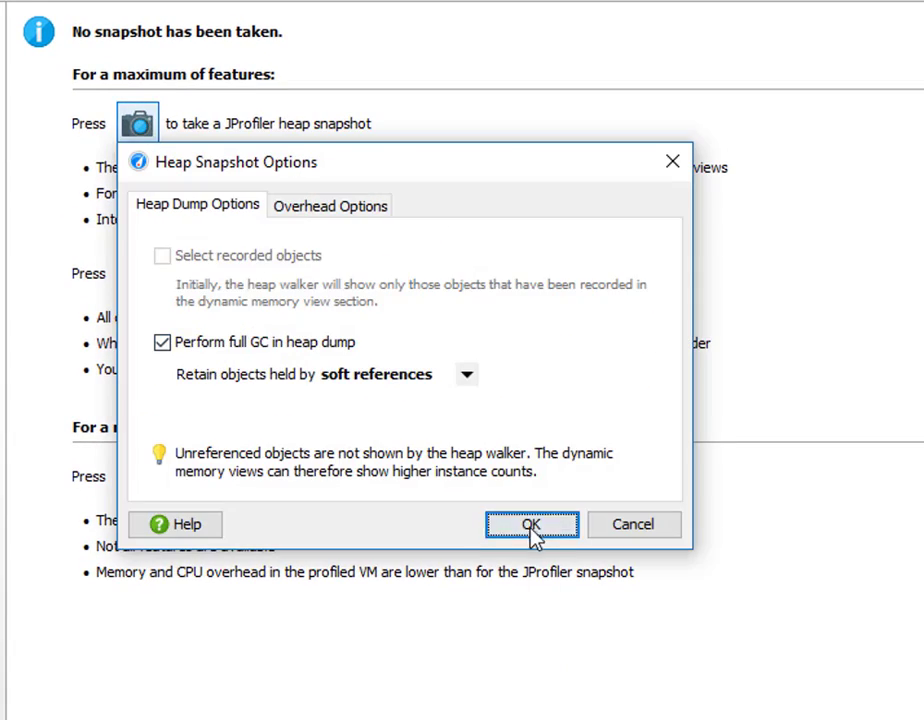
click(532, 524)
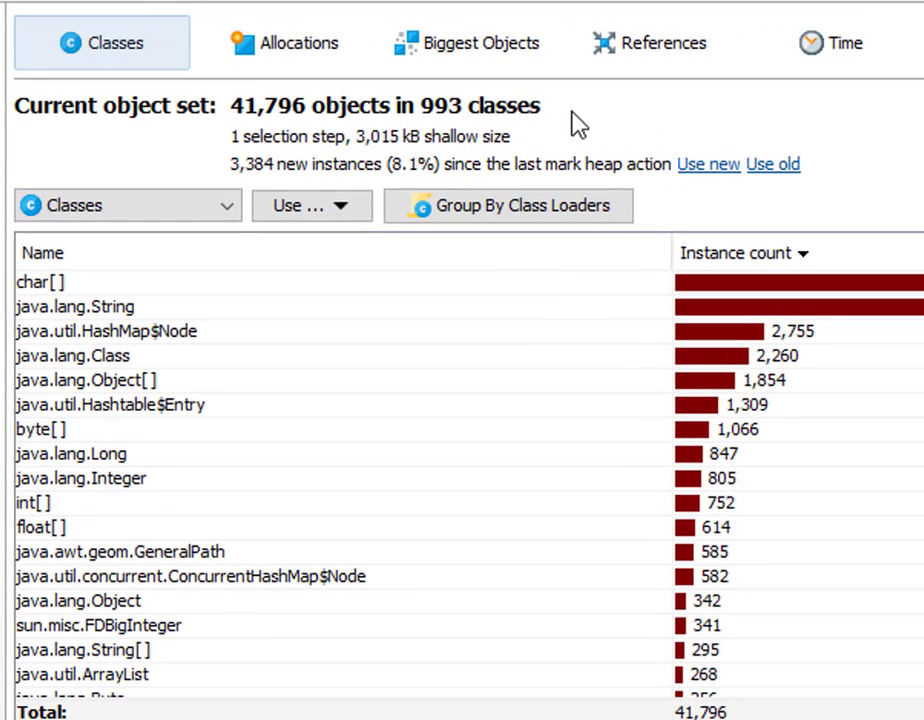
mouse_move(276, 184)
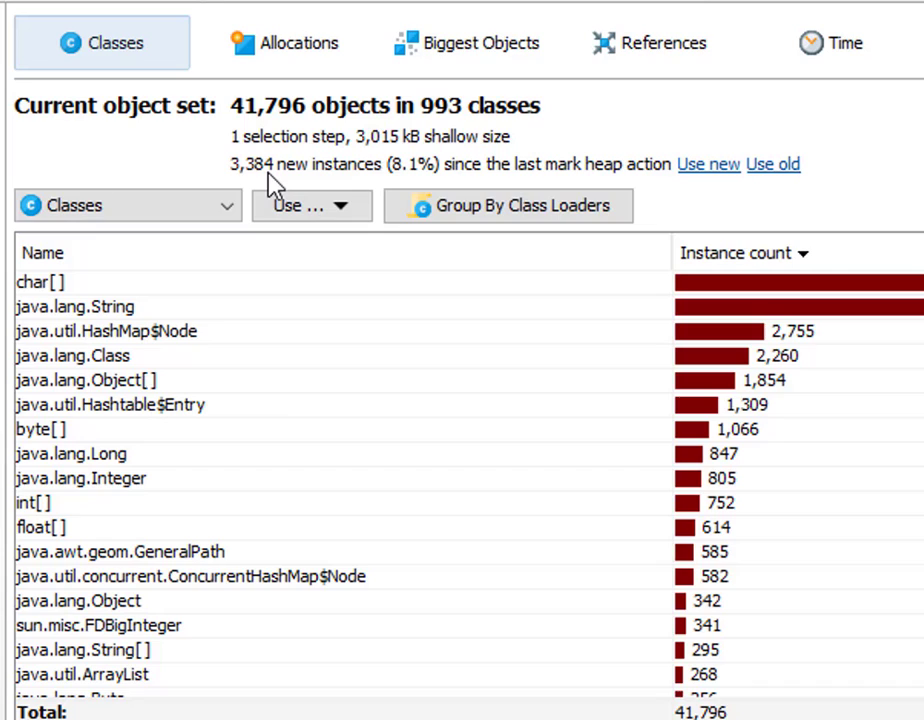
mouse_move(332, 176)
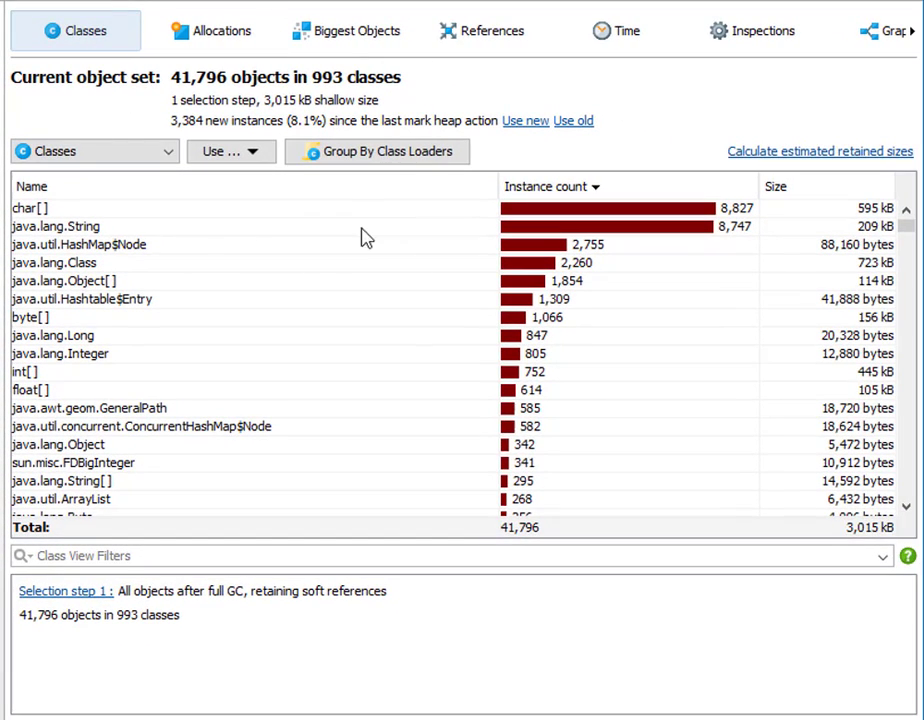
mouse_move(222, 278)
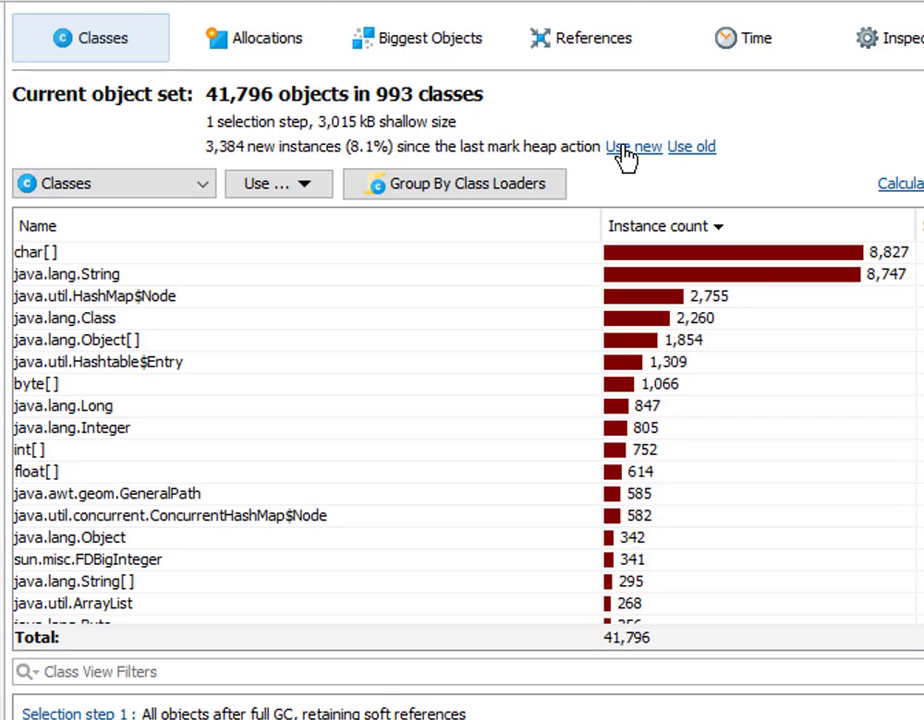
Narrow the object set to the 3,384 new instances grouped by class
click(632, 146)
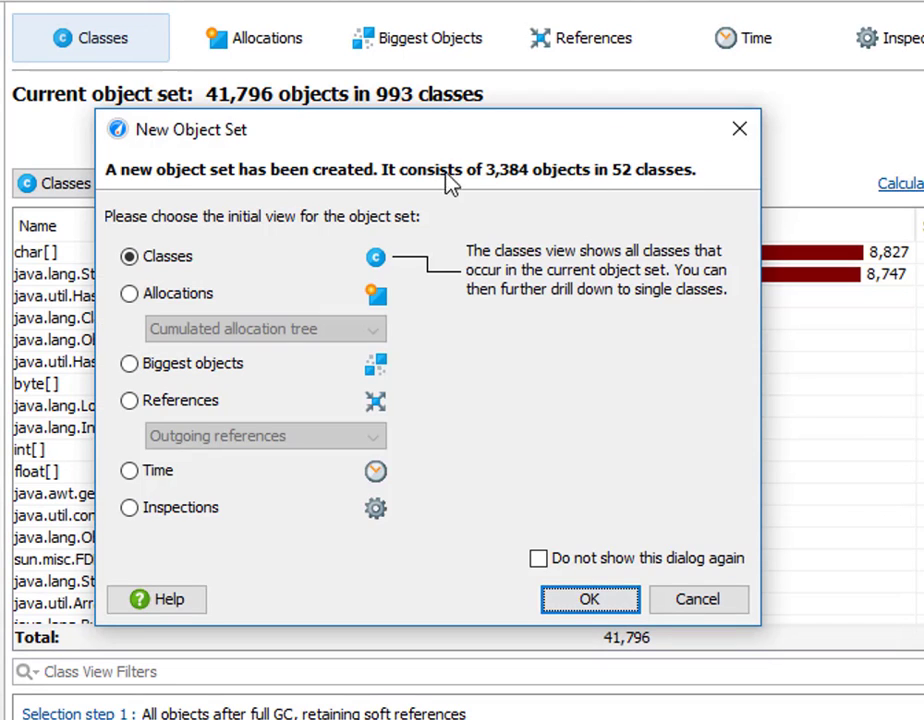
click(588, 600)
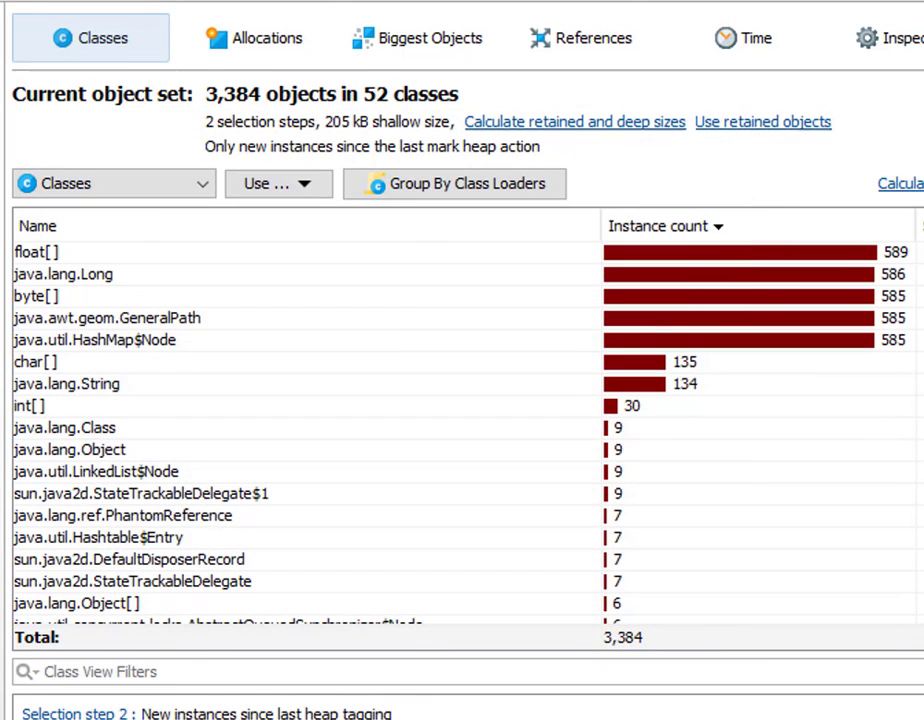
mouse_move(684, 290)
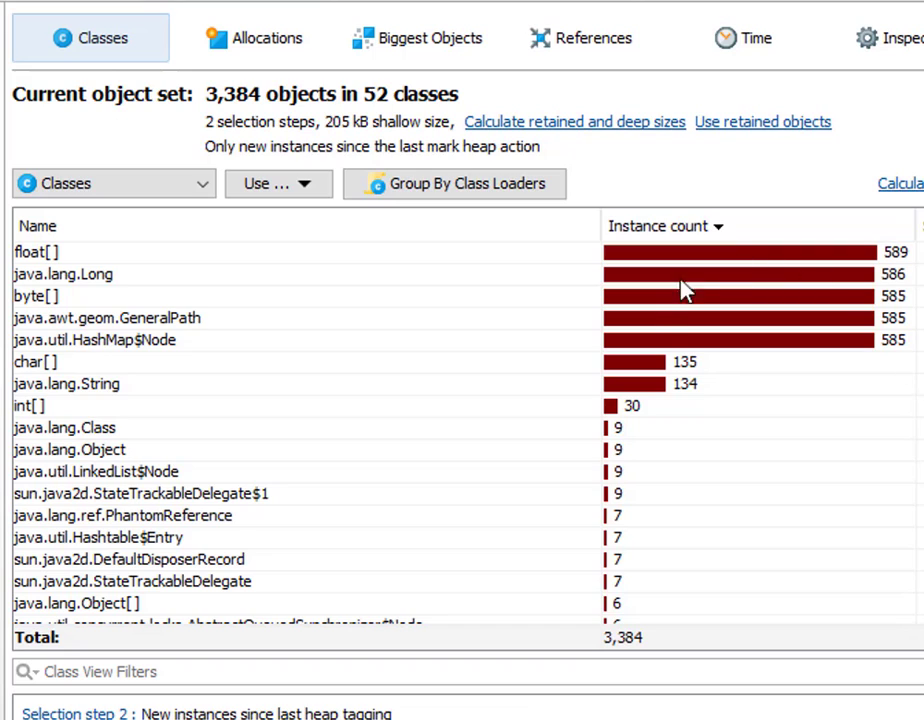
mouse_move(892, 336)
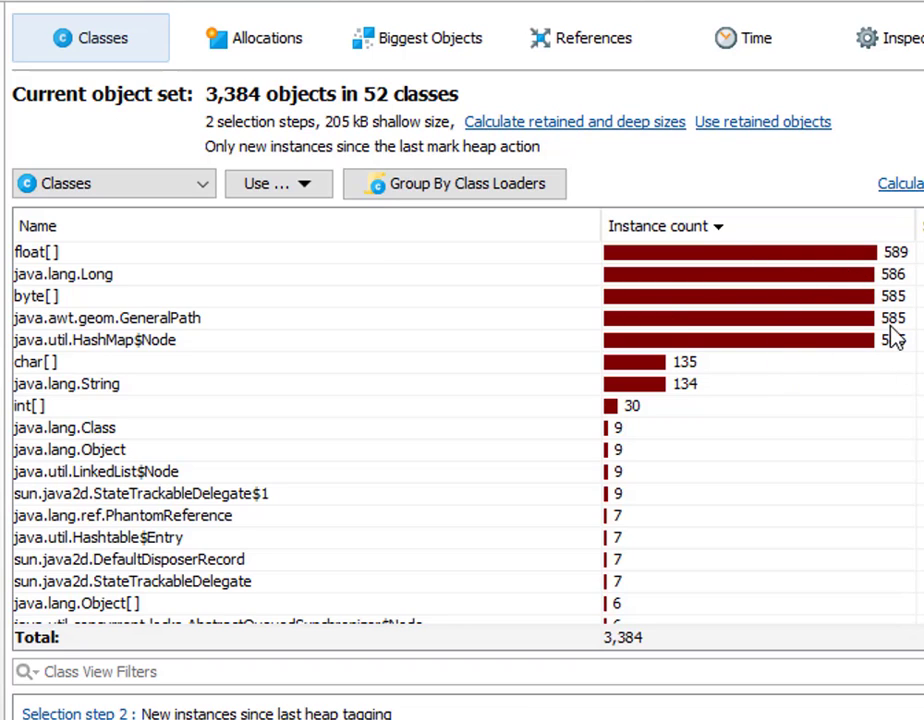
mouse_move(590, 312)
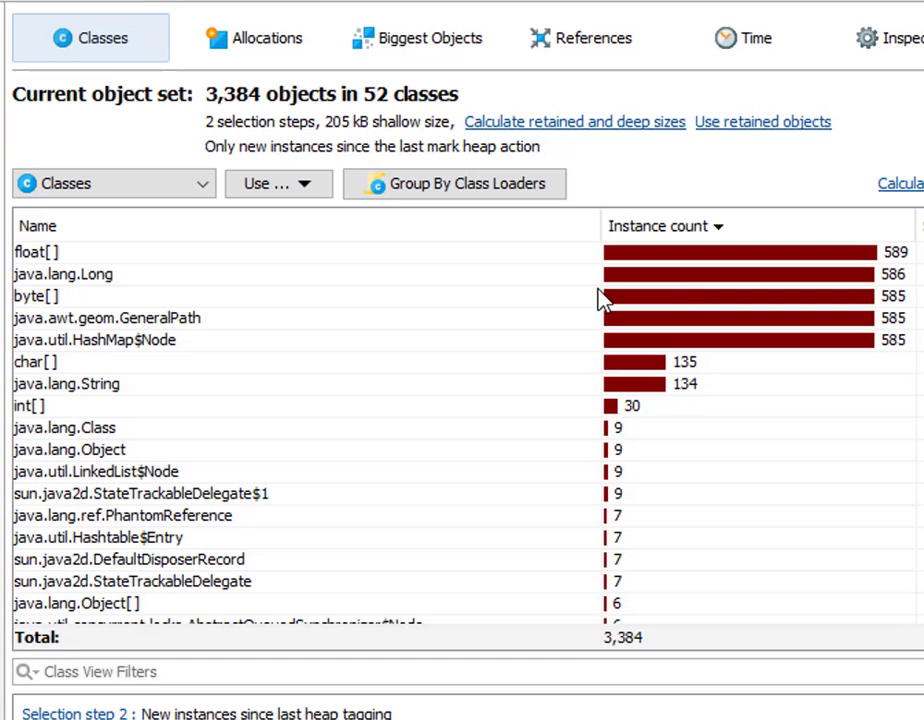
mouse_move(142, 344)
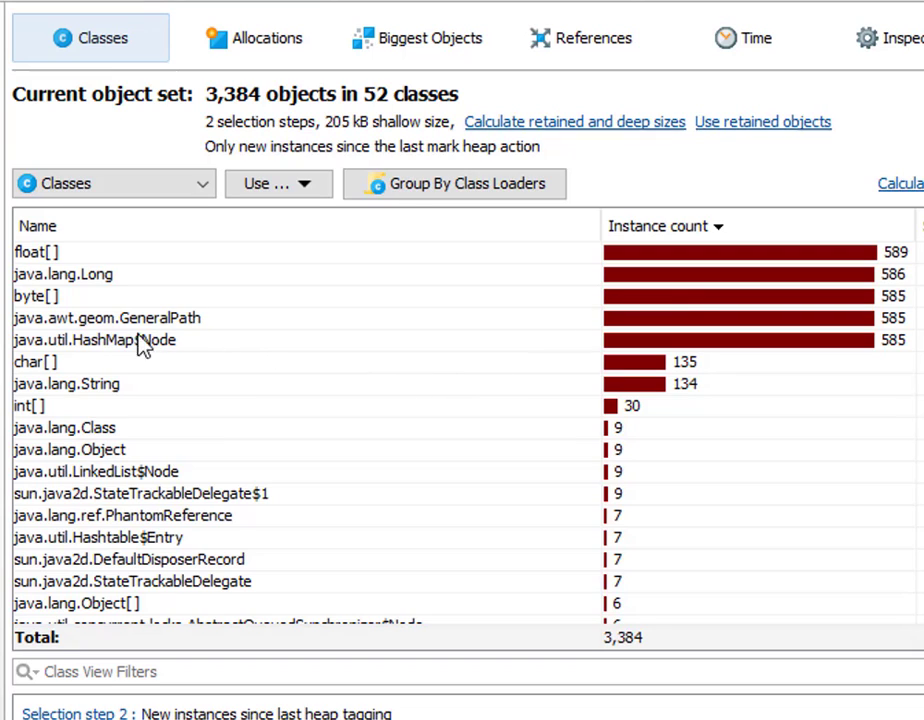
mouse_move(148, 328)
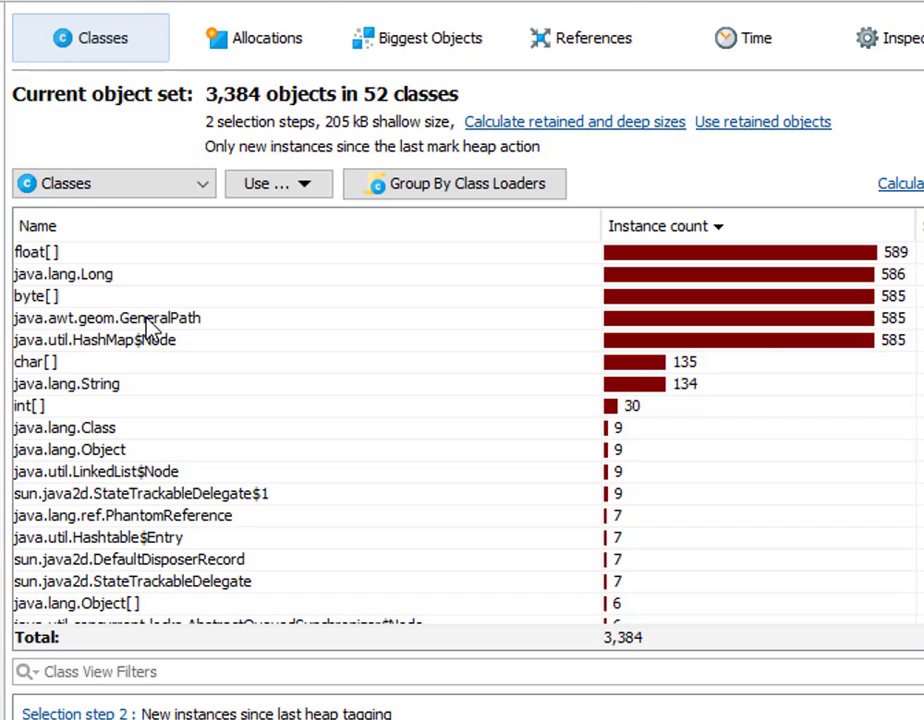
Show incoming references for the 585 java.awt.geom.GeneralPath instances
double_click(104, 318)
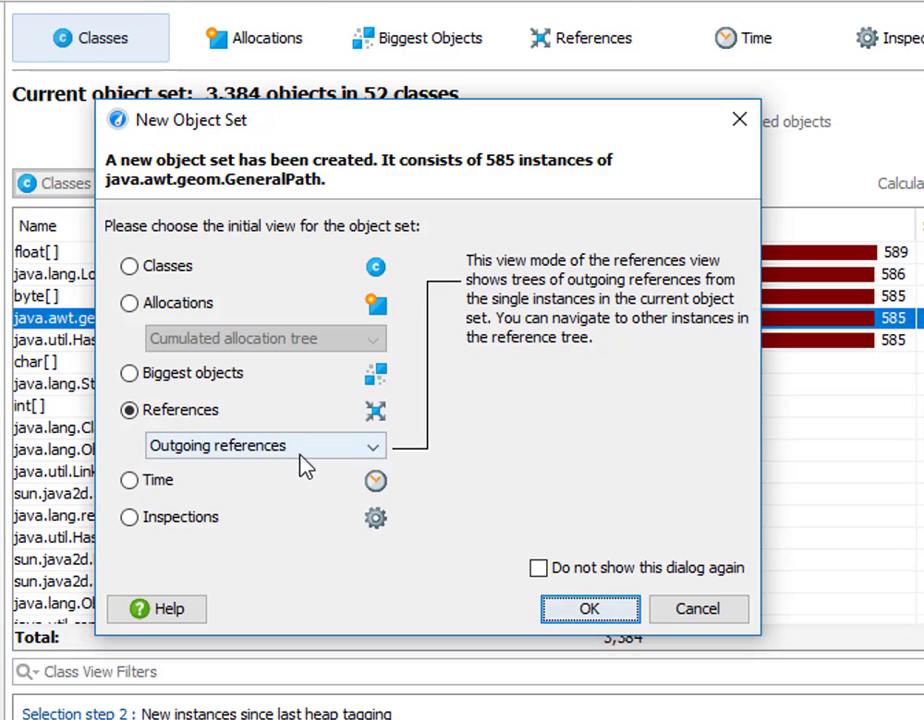
click(264, 444)
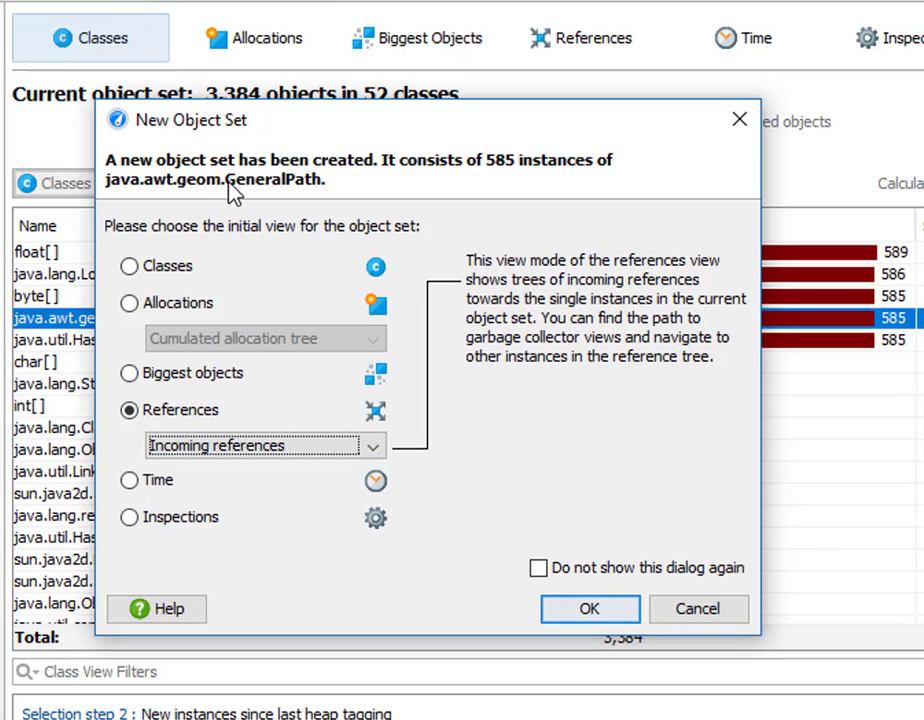
click(588, 608)
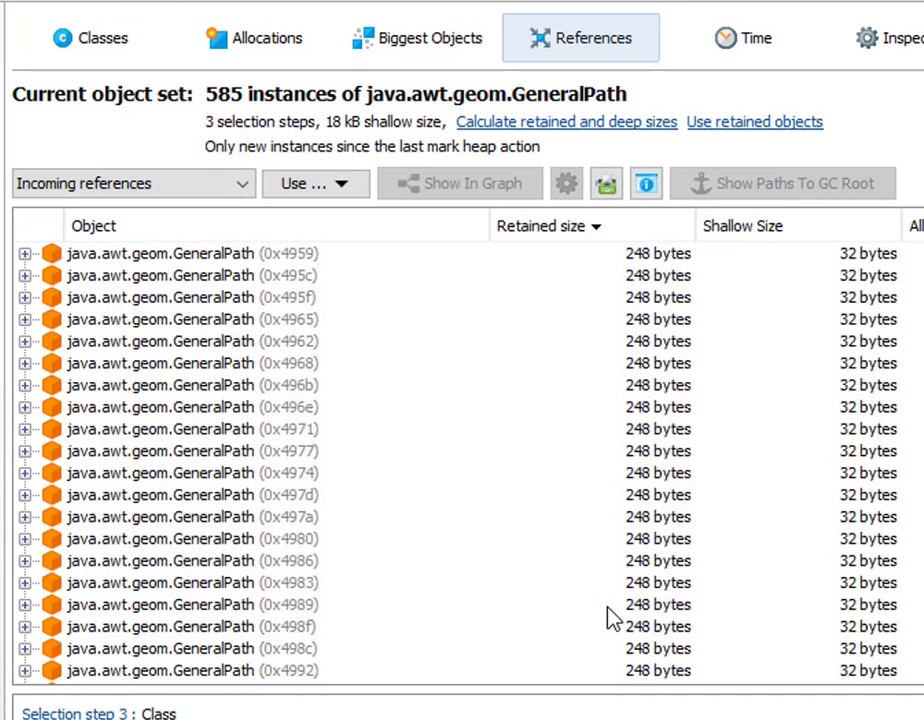
mouse_move(24, 332)
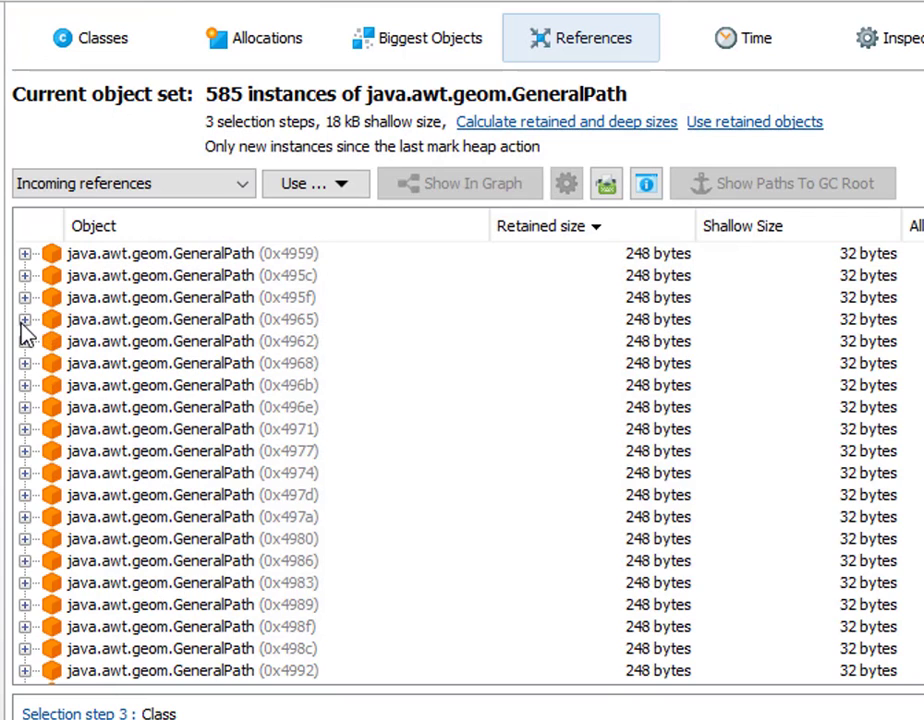
Expand one GeneralPath through its HashMap$Node value, next and array element referrers
click(24, 320)
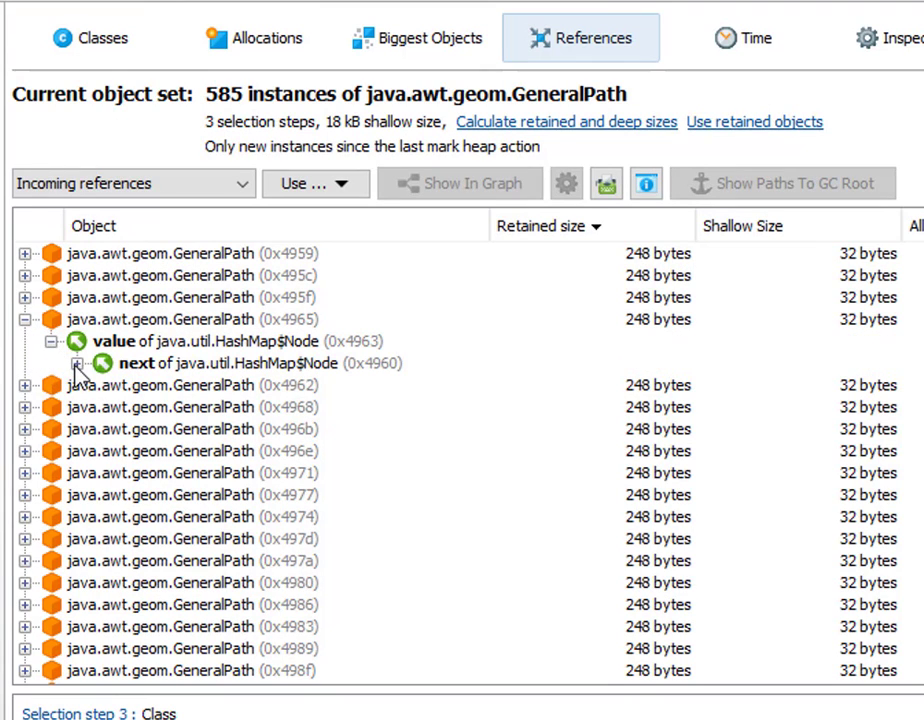
click(80, 364)
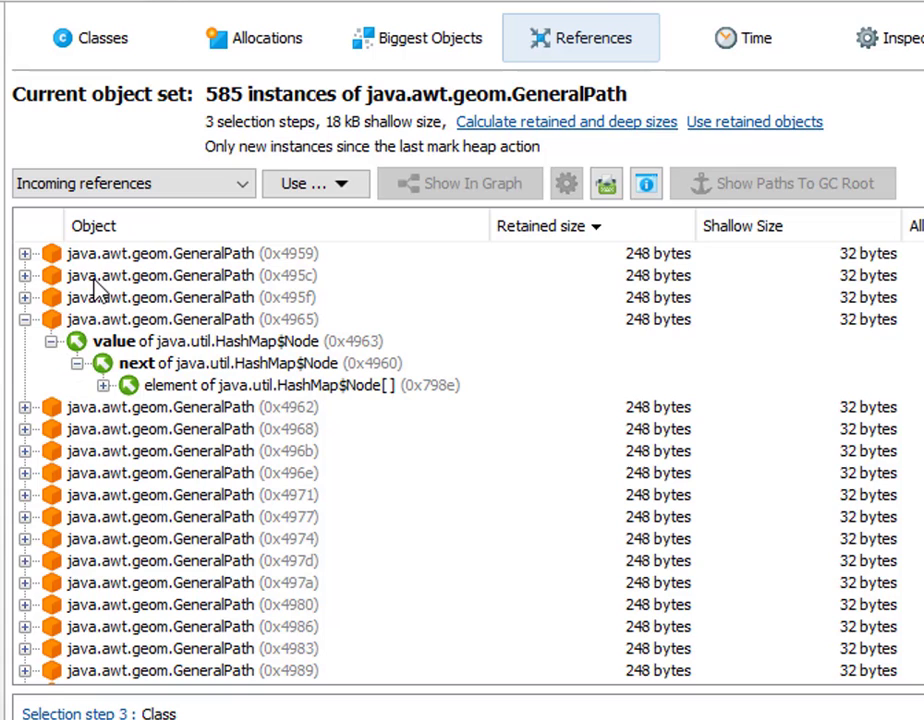
mouse_move(108, 278)
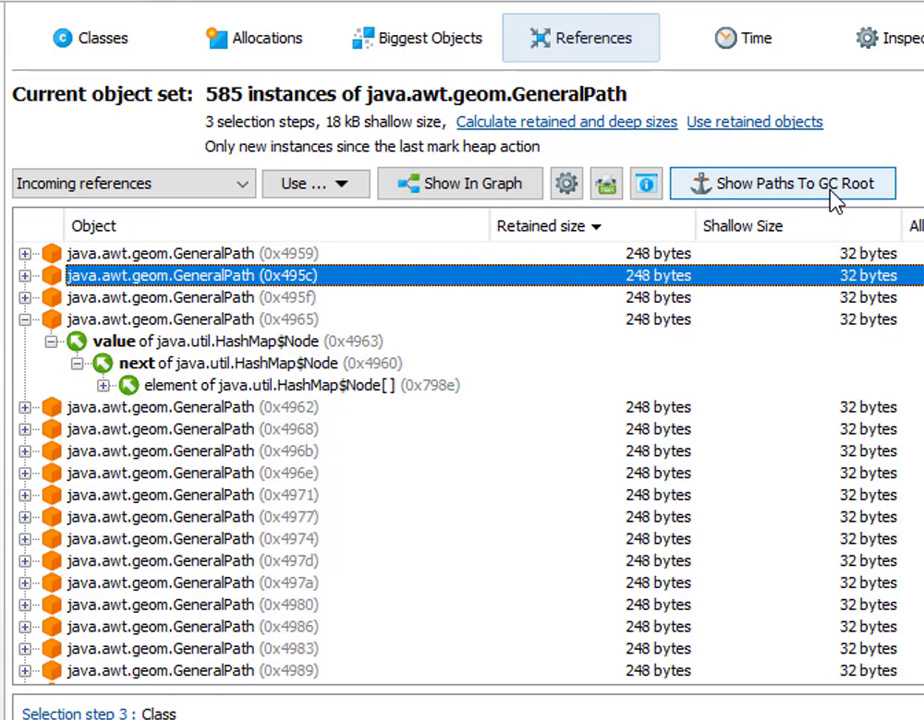
Trace one GeneralPath's single path to GC root through bezier.BezierAnim's leakMap field
click(788, 184)
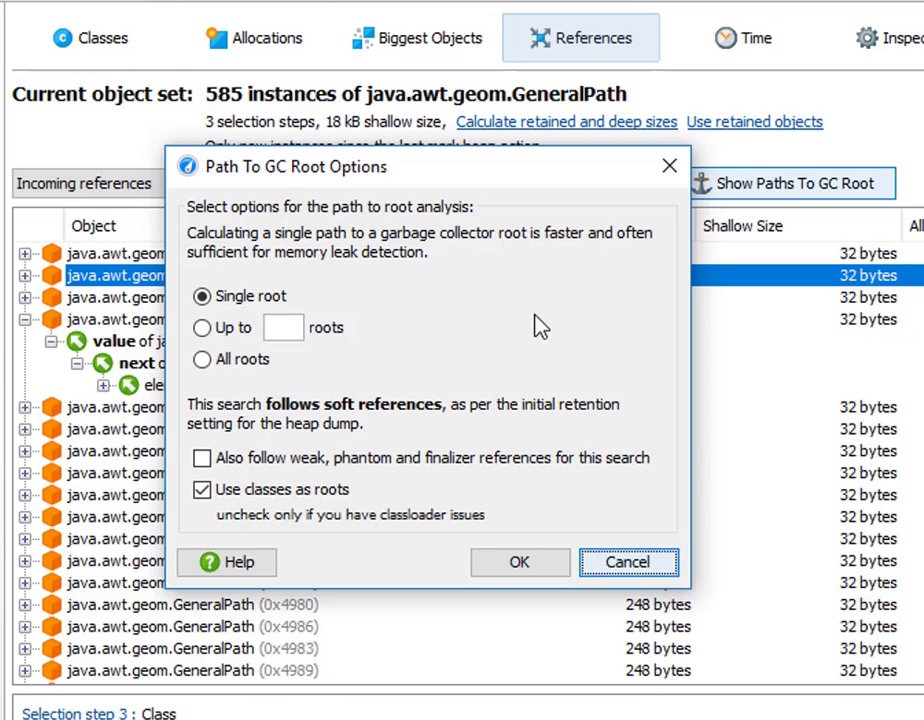
mouse_move(372, 336)
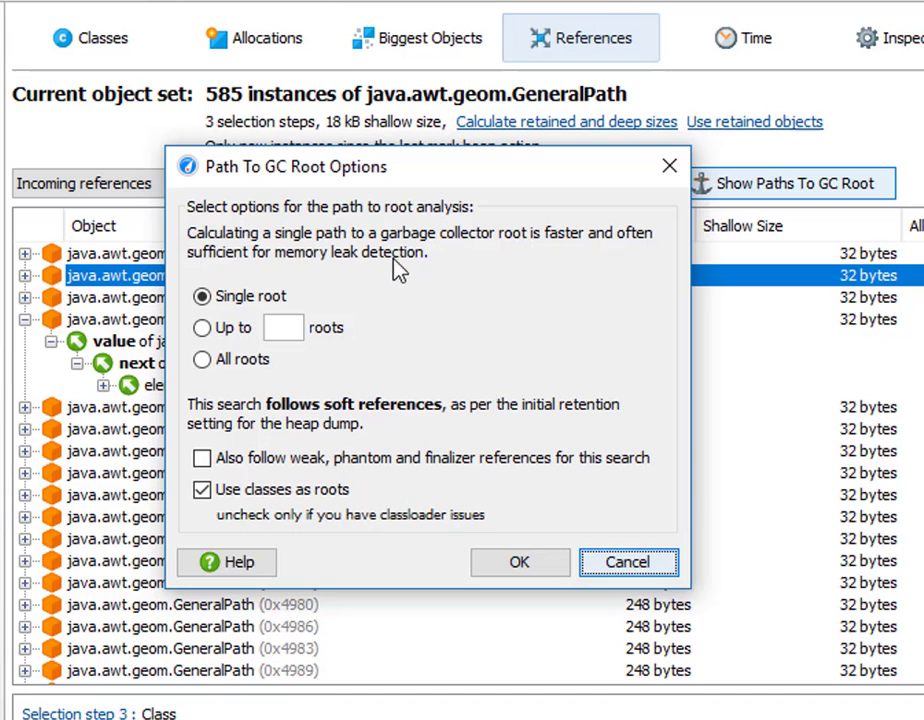
click(520, 562)
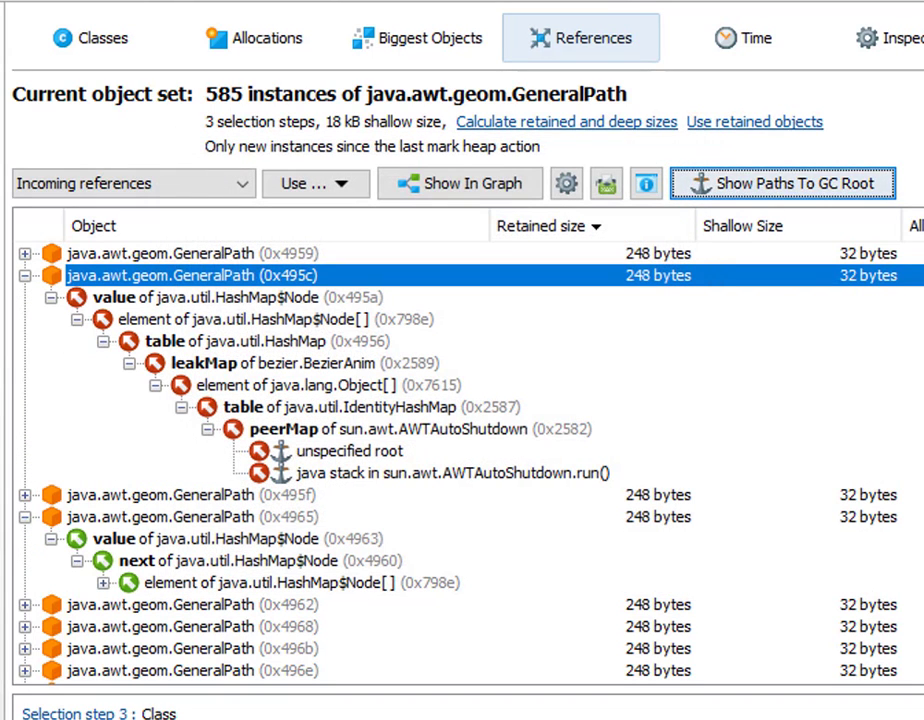
mouse_move(284, 458)
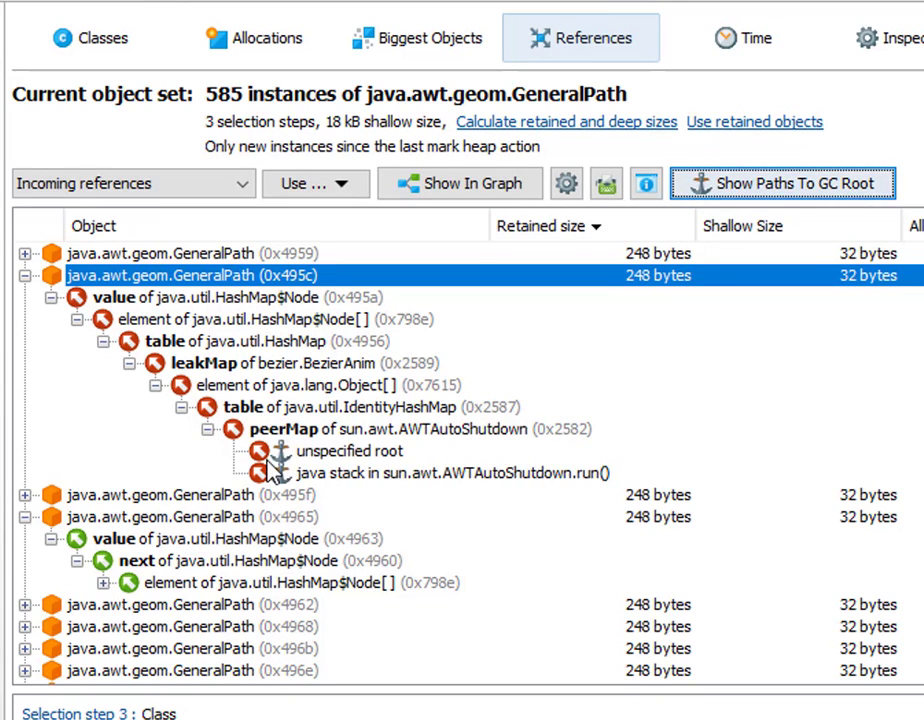
mouse_move(220, 440)
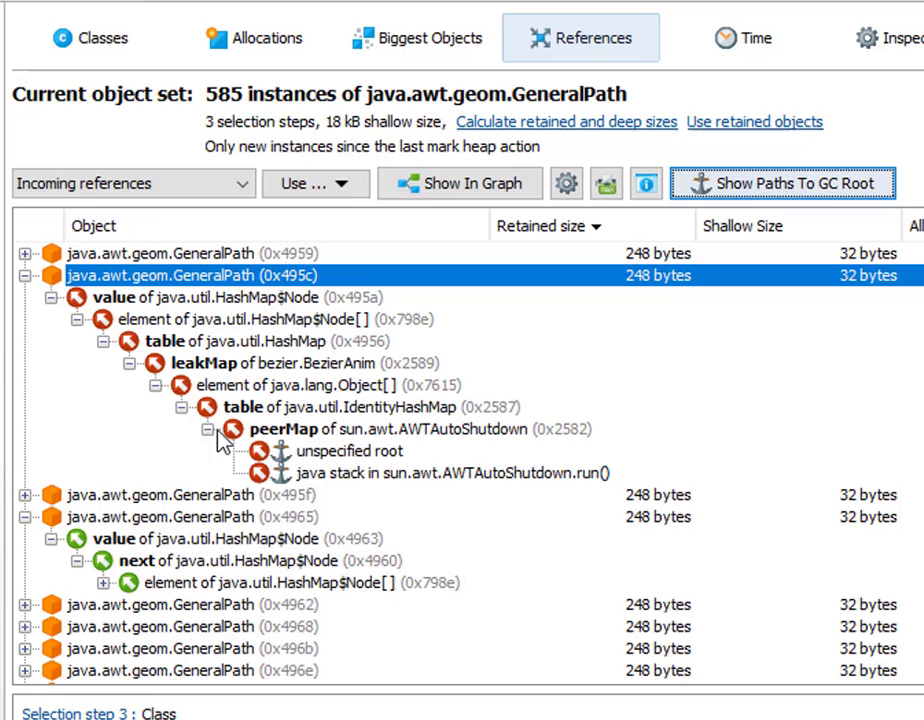
mouse_move(200, 374)
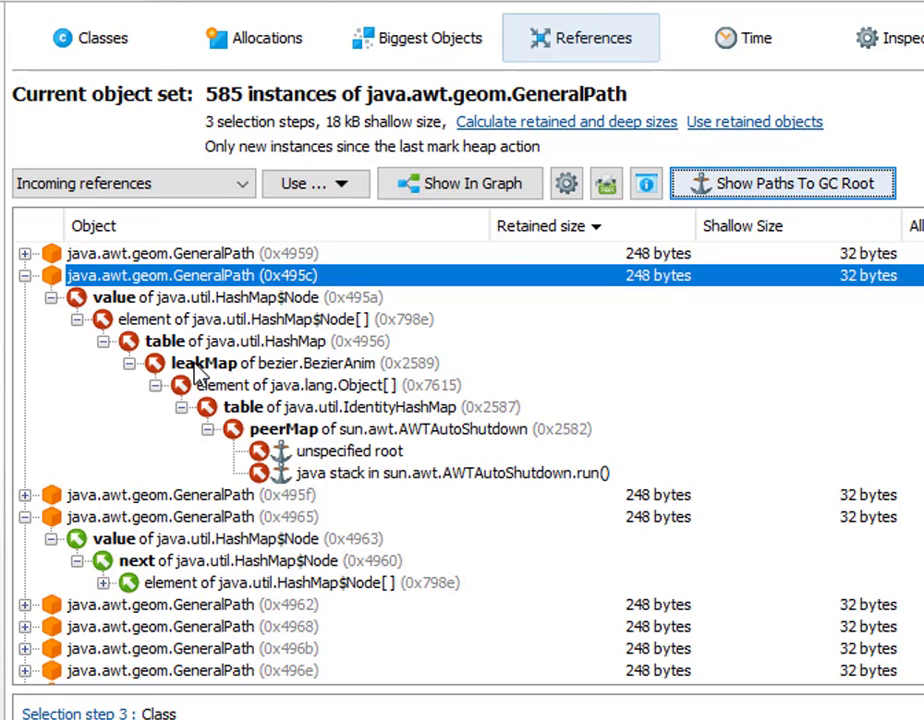
mouse_move(388, 384)
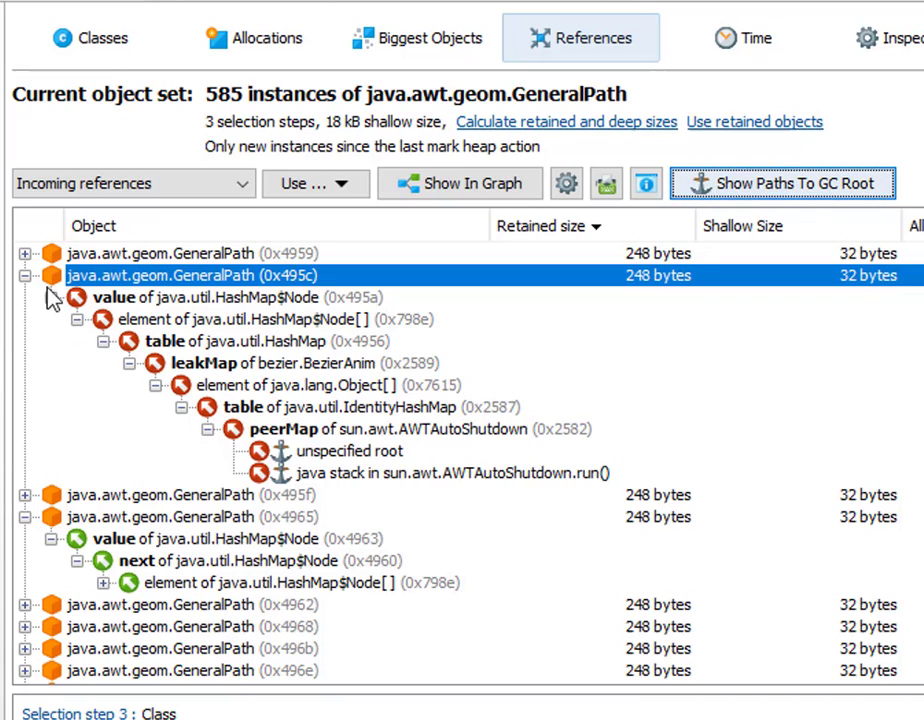
mouse_move(200, 290)
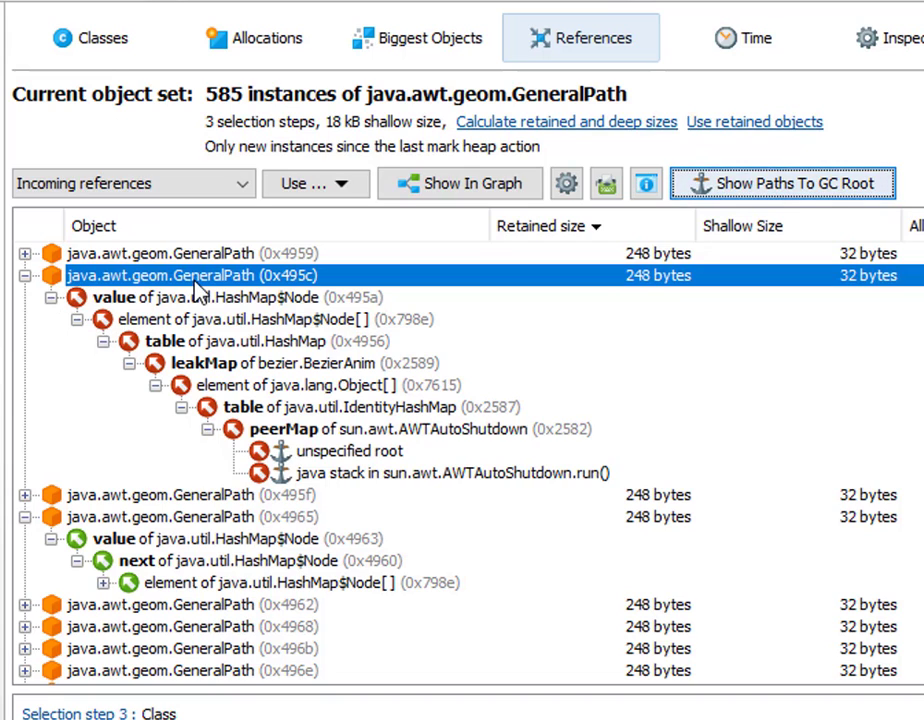
mouse_move(216, 384)
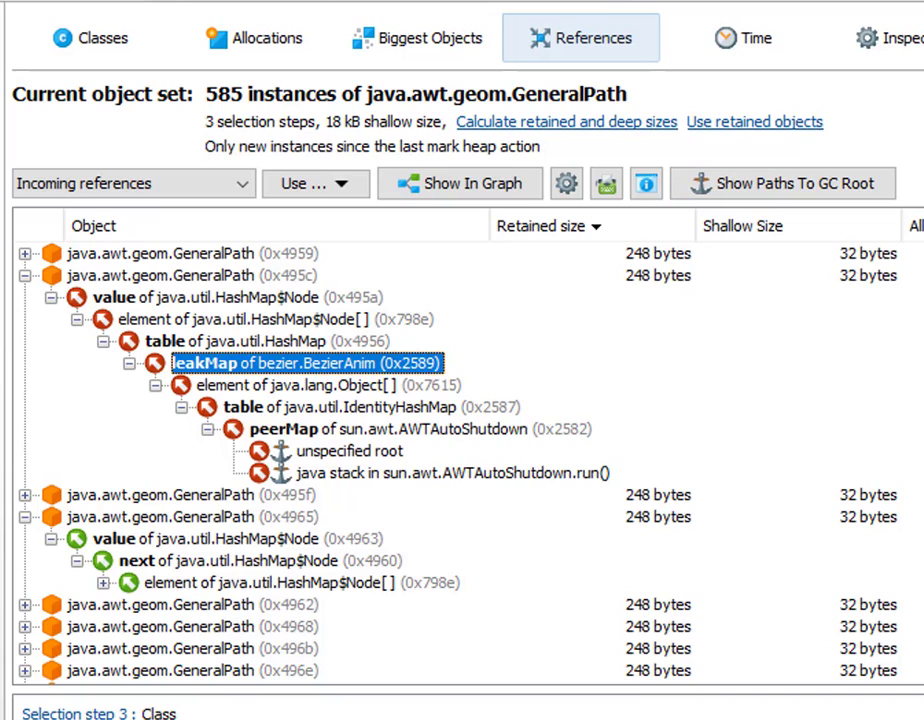
mouse_move(764, 538)
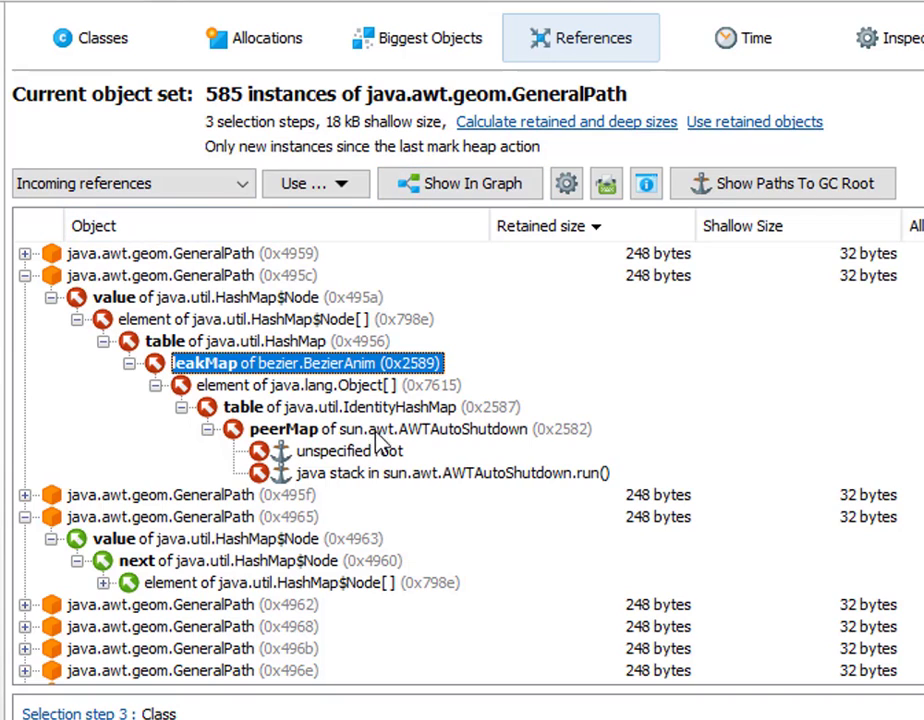
mouse_move(370, 444)
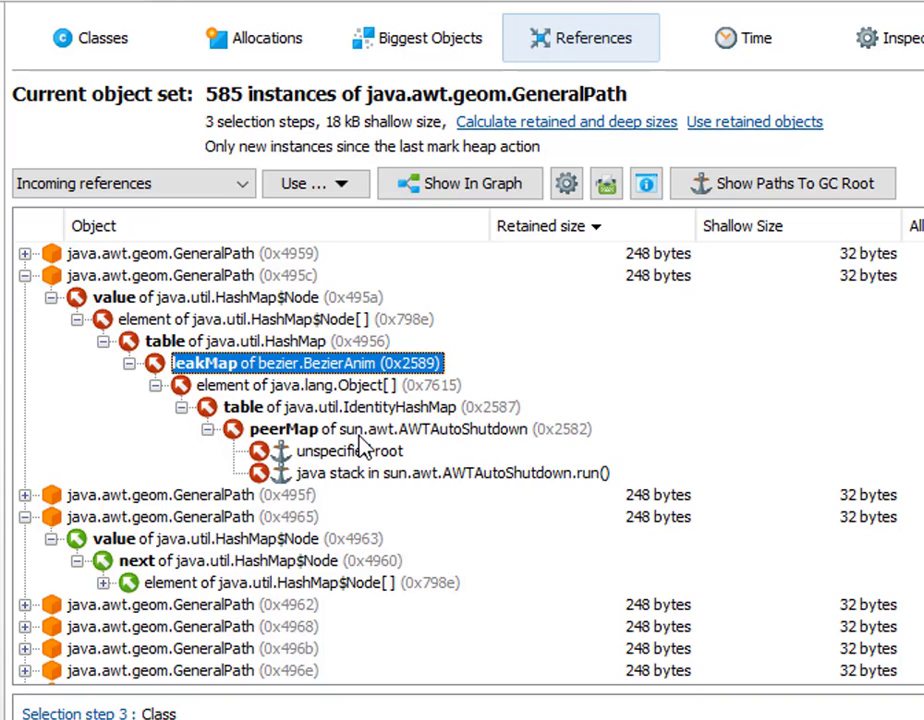
click(132, 184)
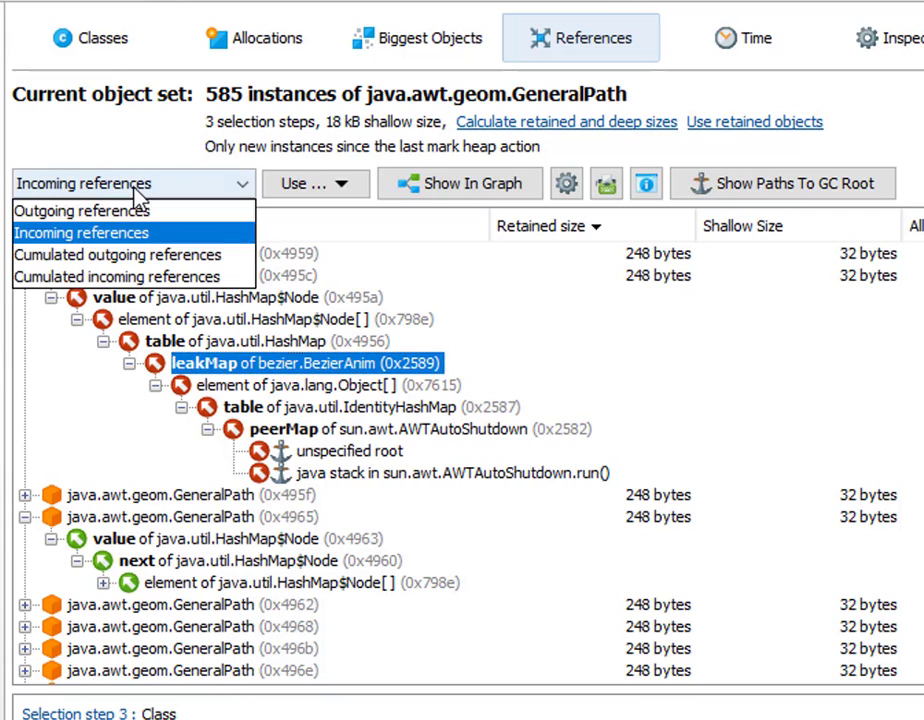
mouse_move(132, 276)
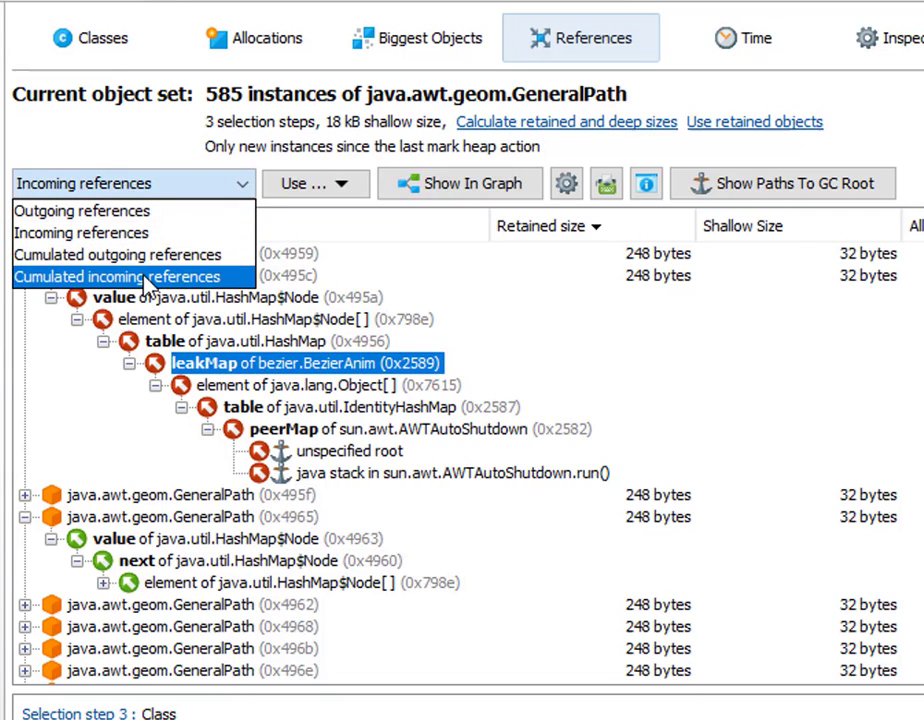
Show cumulated incoming references and expand the HashMap value and leakMap field nodes
click(120, 276)
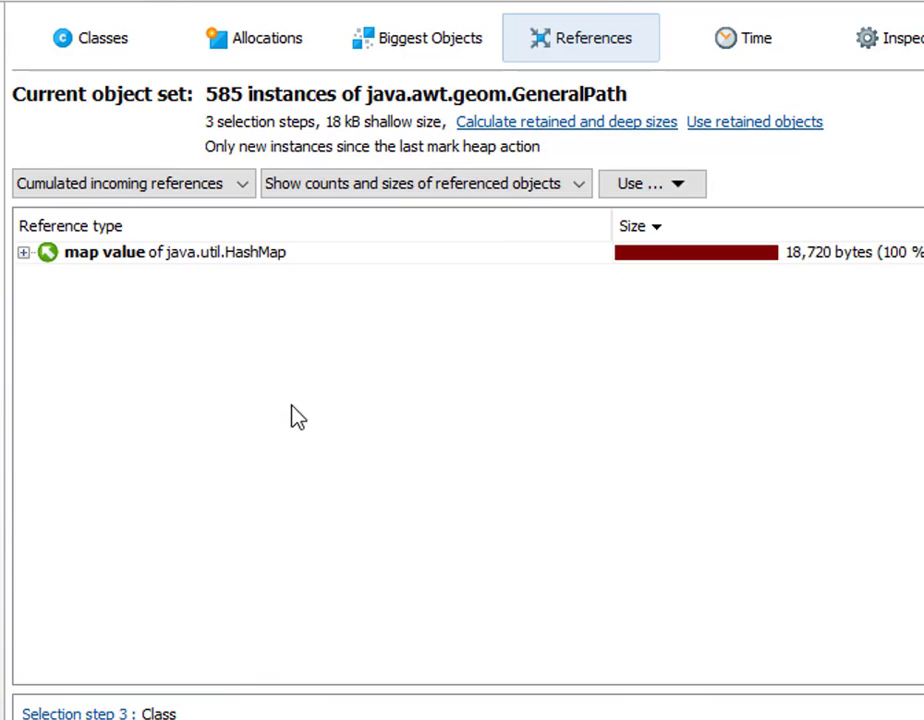
mouse_move(196, 272)
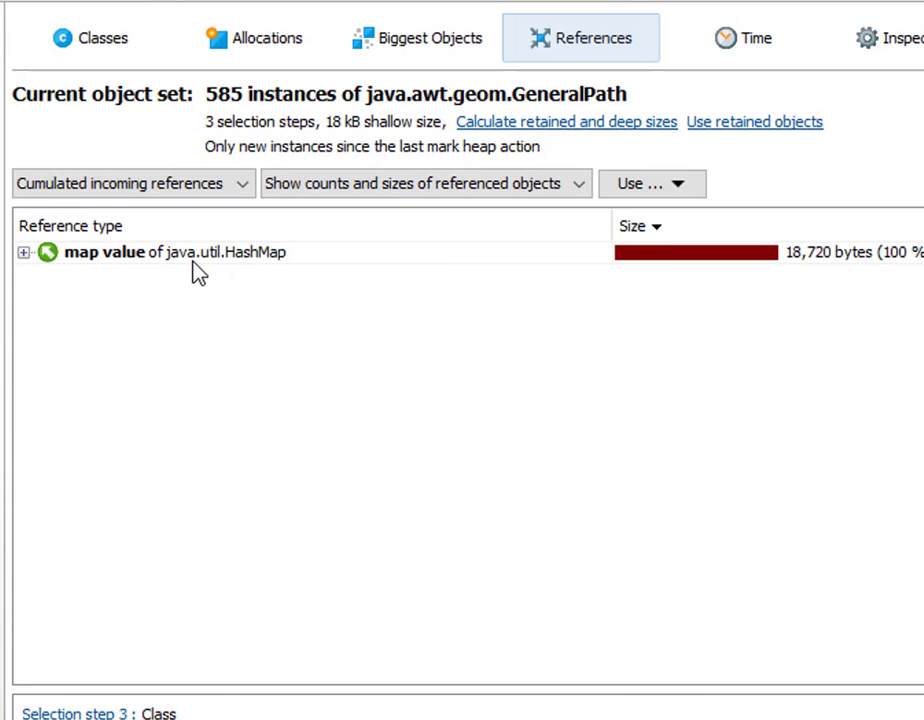
mouse_move(252, 272)
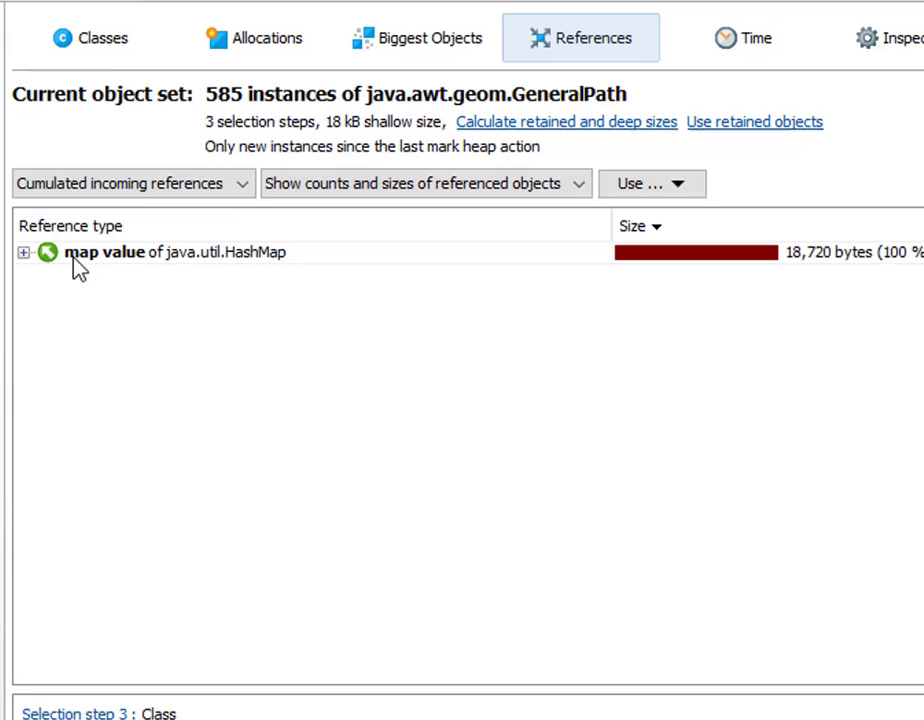
mouse_move(30, 270)
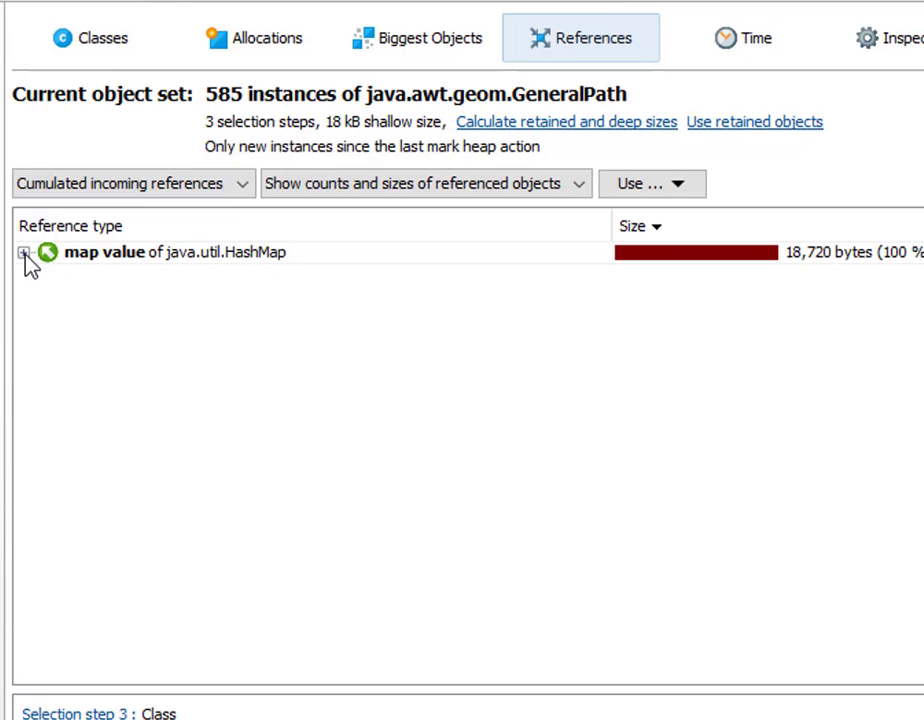
click(24, 252)
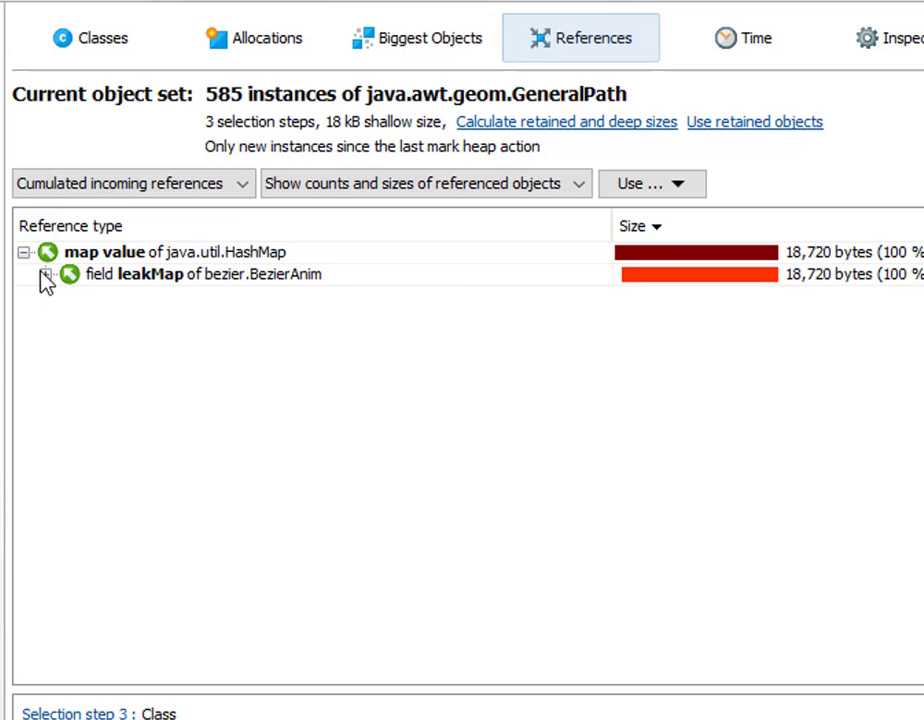
click(44, 274)
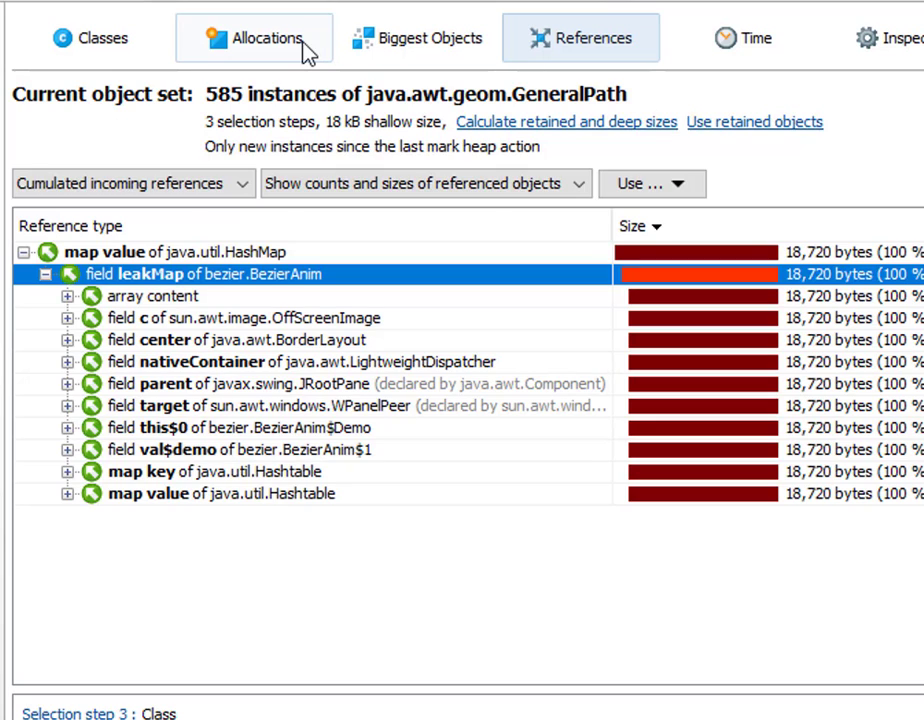
Start allocation recording from the Allocations view
click(254, 36)
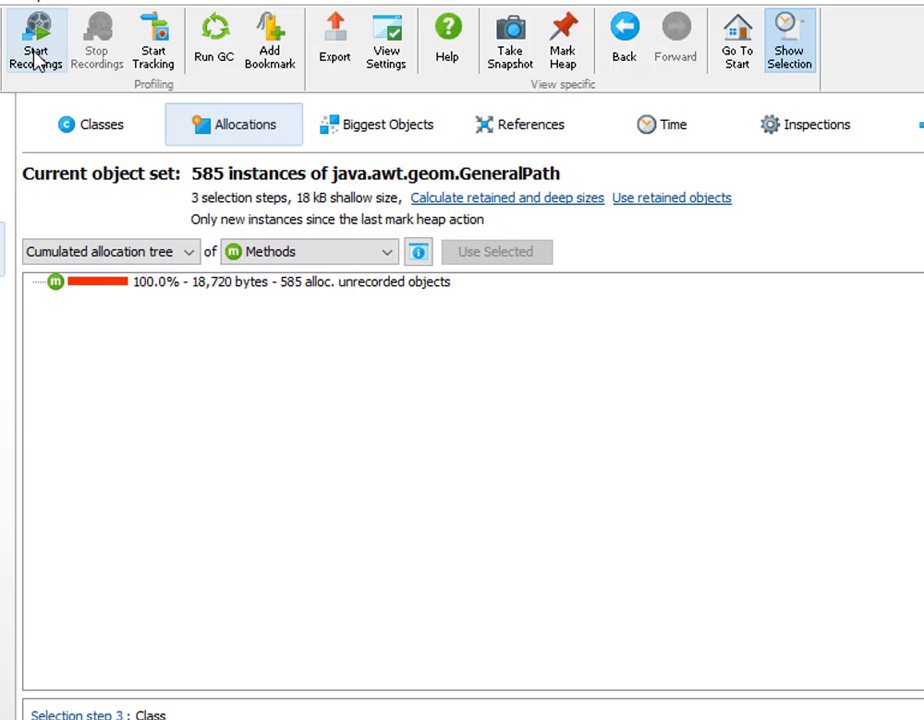
click(36, 42)
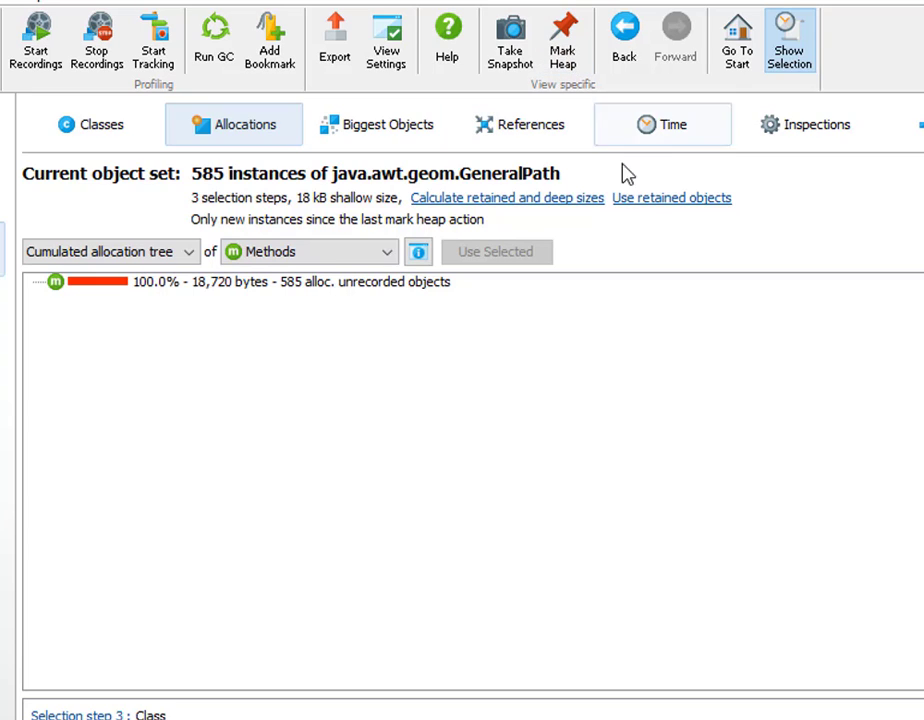
mouse_move(640, 212)
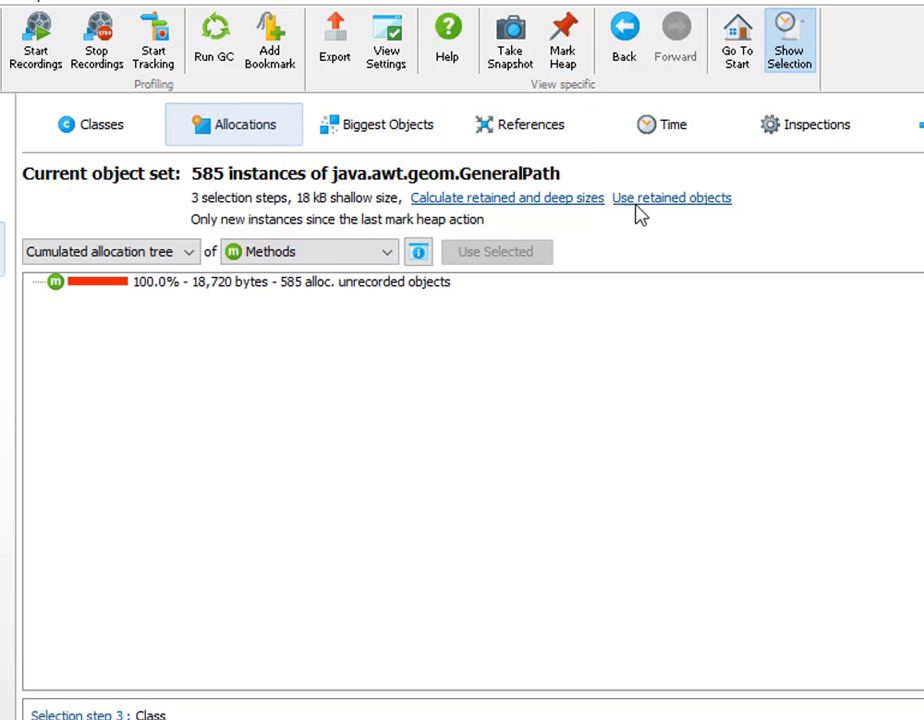
Take a fresh heap snapshot of 259,061 objects, discarding the old one
click(510, 40)
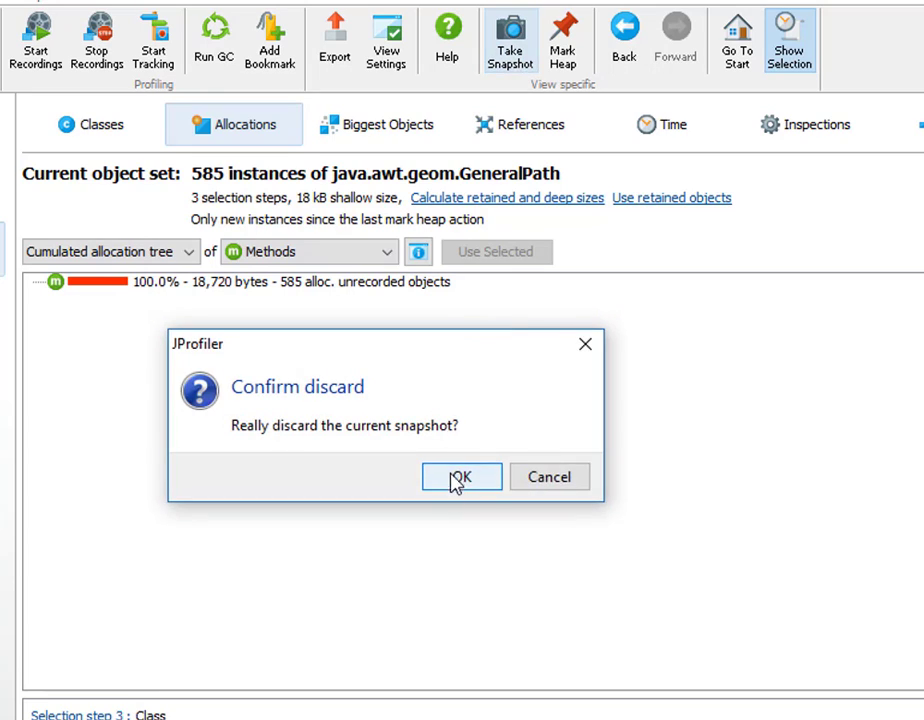
click(460, 476)
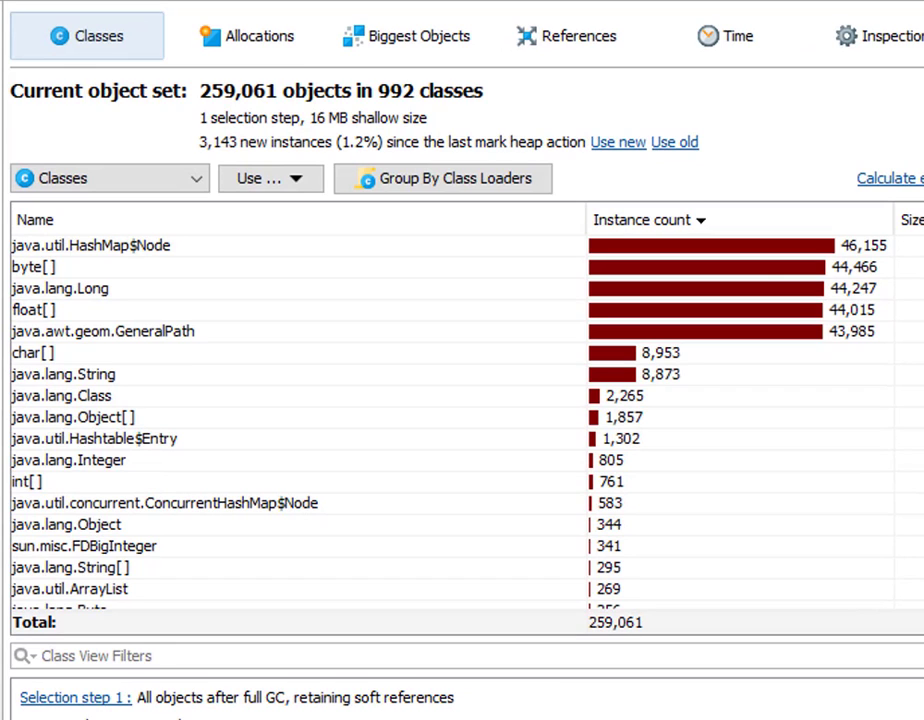
mouse_move(614, 172)
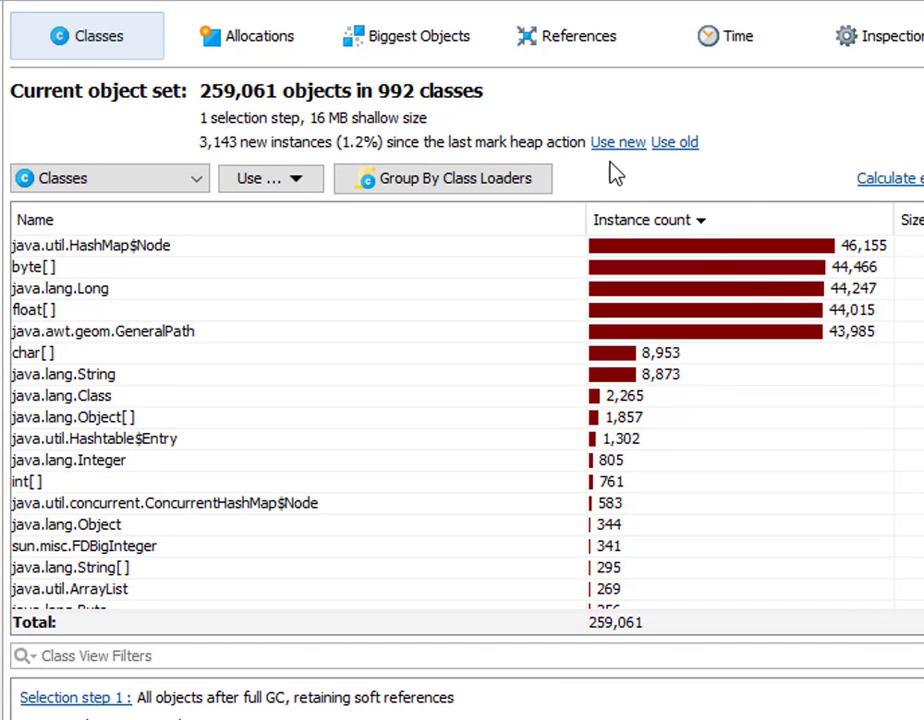
Narrow the object set to the new instances since the mark, grouped by class
click(616, 140)
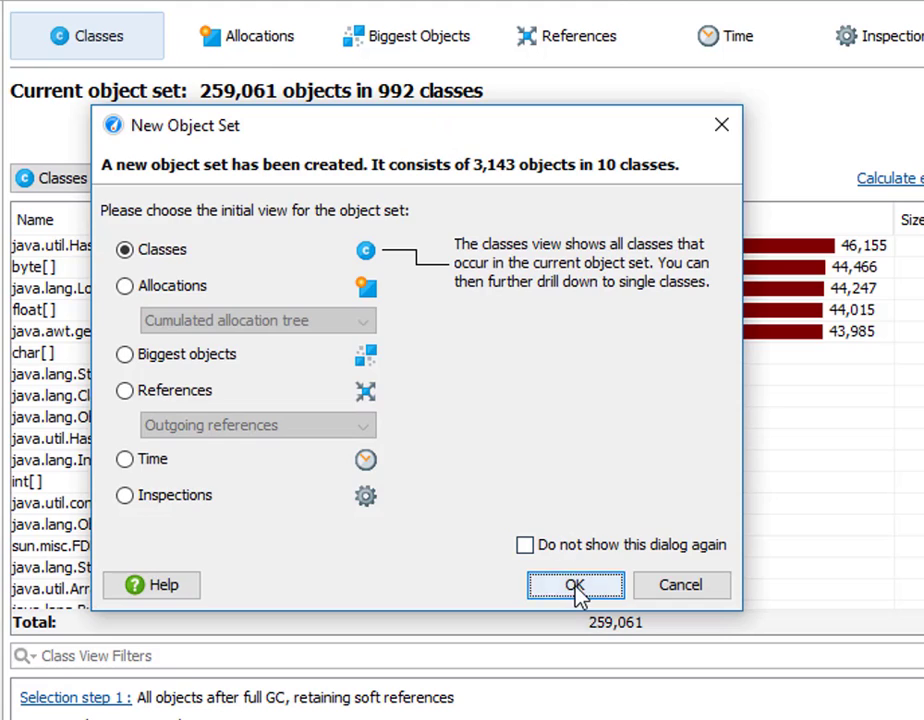
click(574, 584)
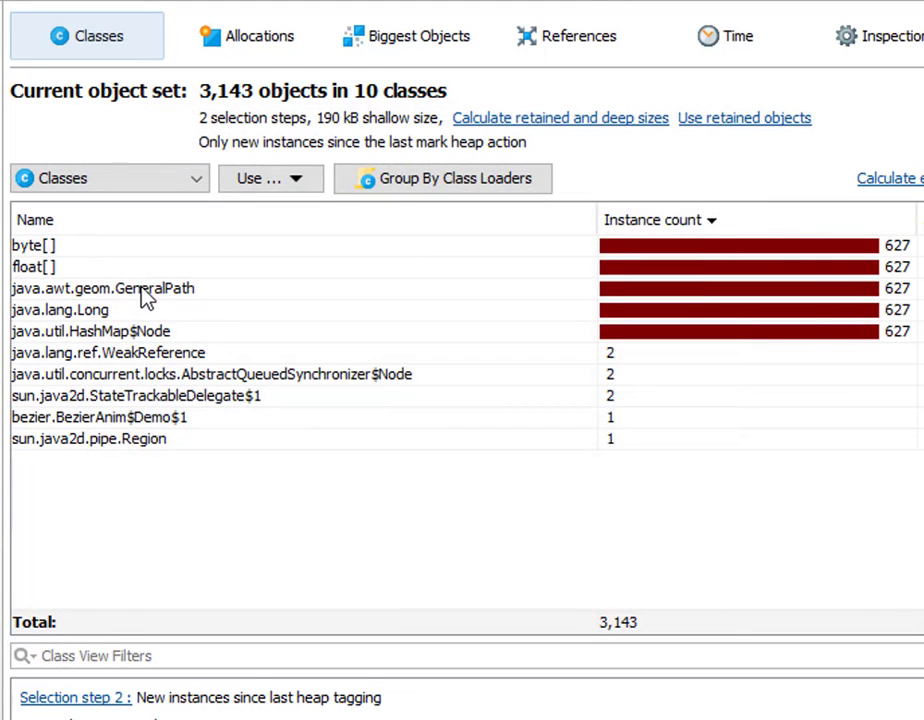
Show the 627 new GeneralPath instances as a cumulated allocation tree
double_click(100, 288)
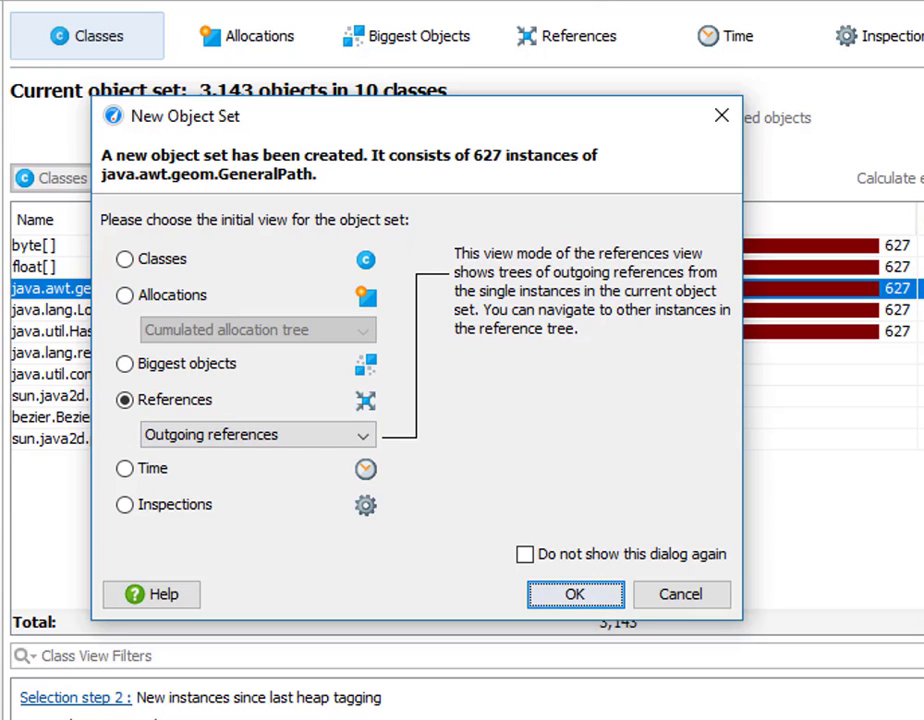
click(124, 294)
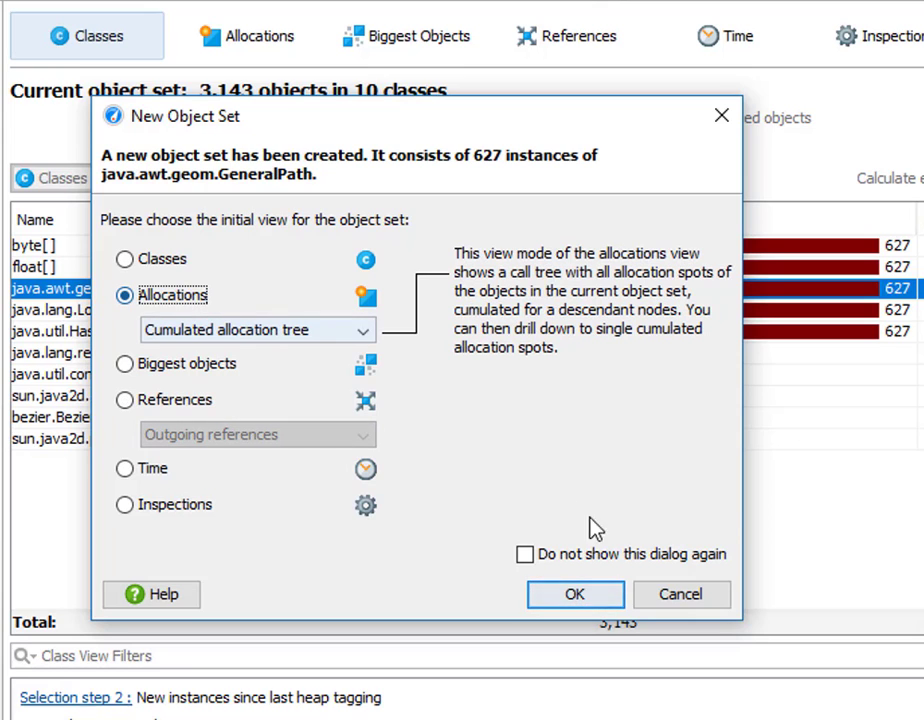
click(576, 594)
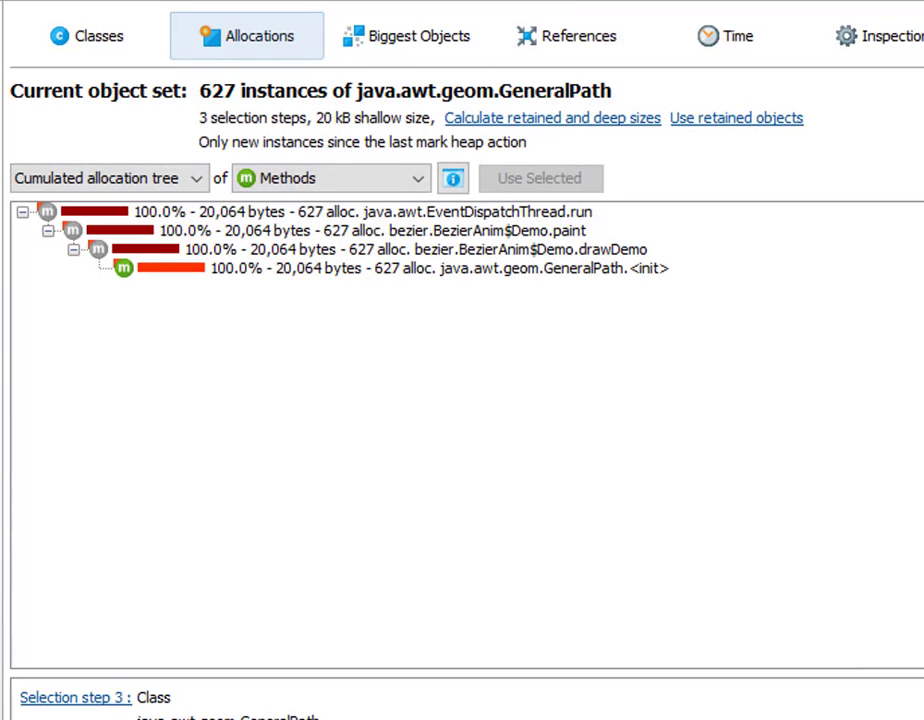
mouse_move(266, 100)
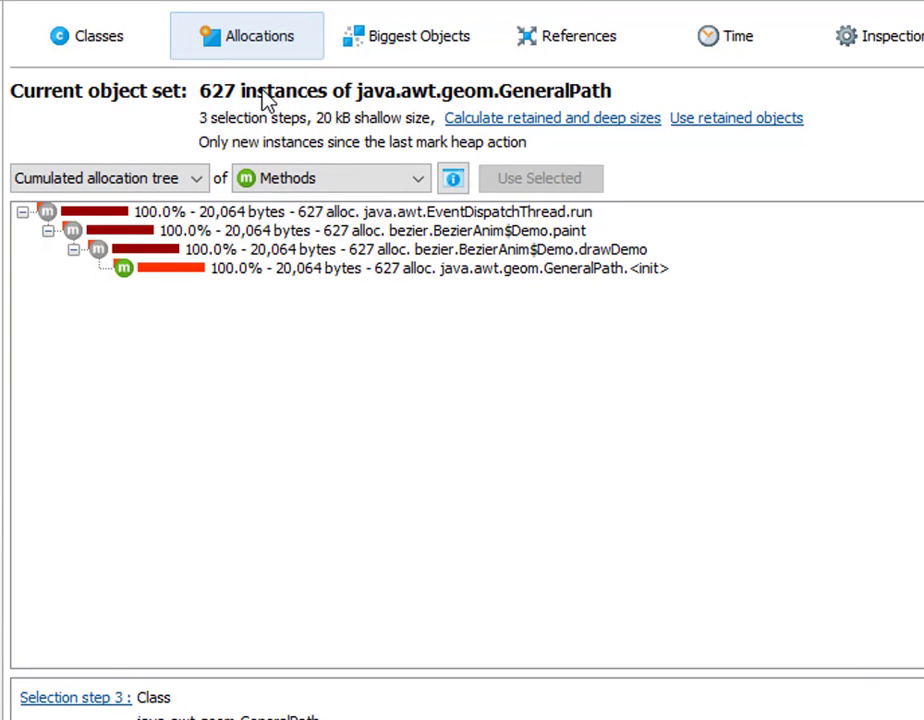
mouse_move(420, 262)
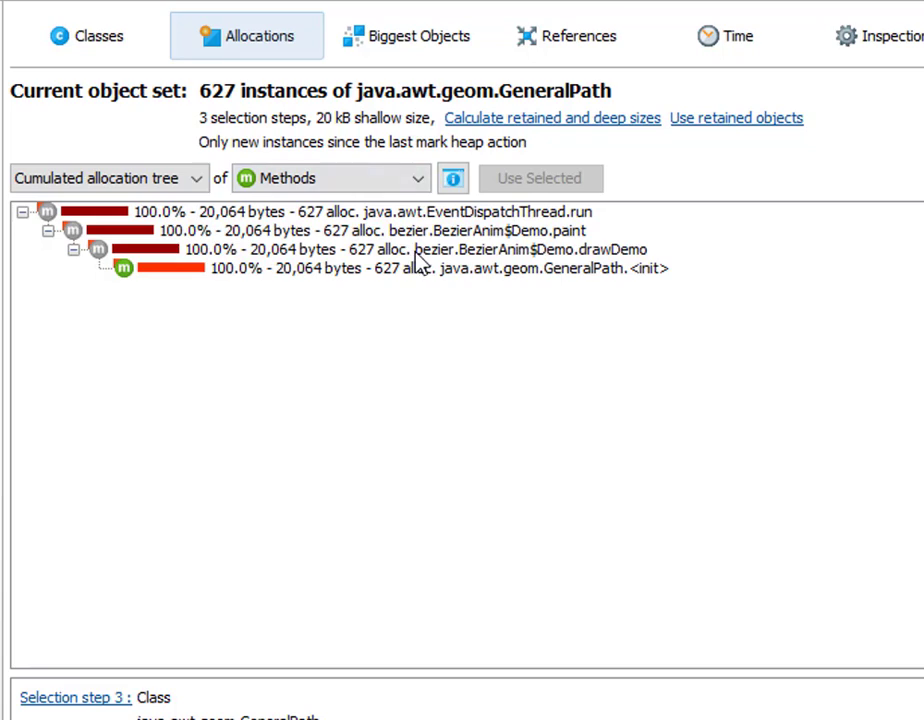
Select the bezier.BezierAnim$Demo.drawDemo allocation node and list its actions
click(420, 248)
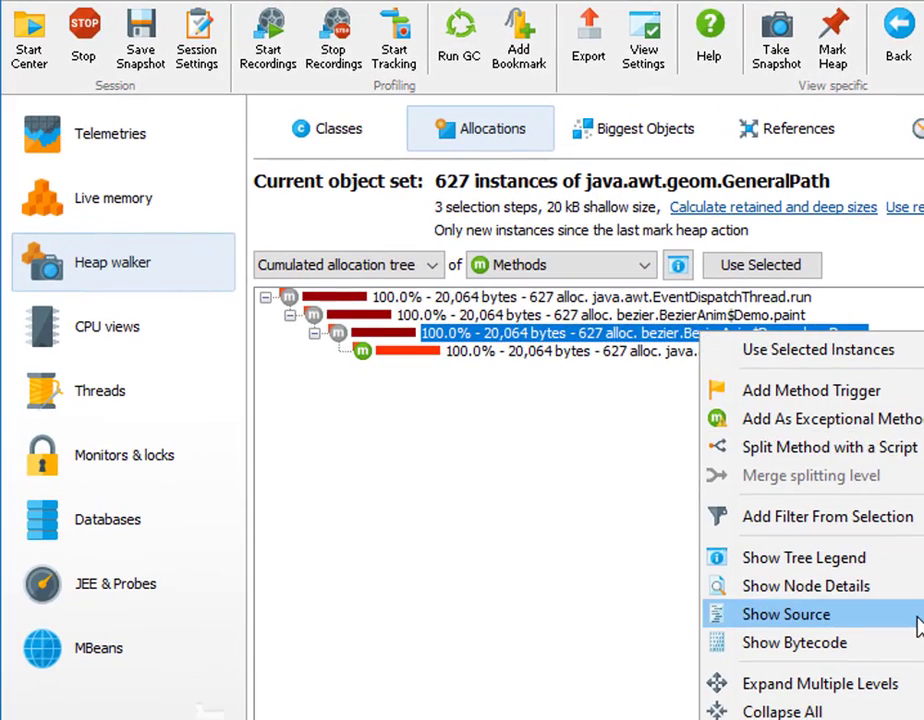
Show the source of drawDemo, where line 172 puts each GeneralPath into leakMap
click(786, 614)
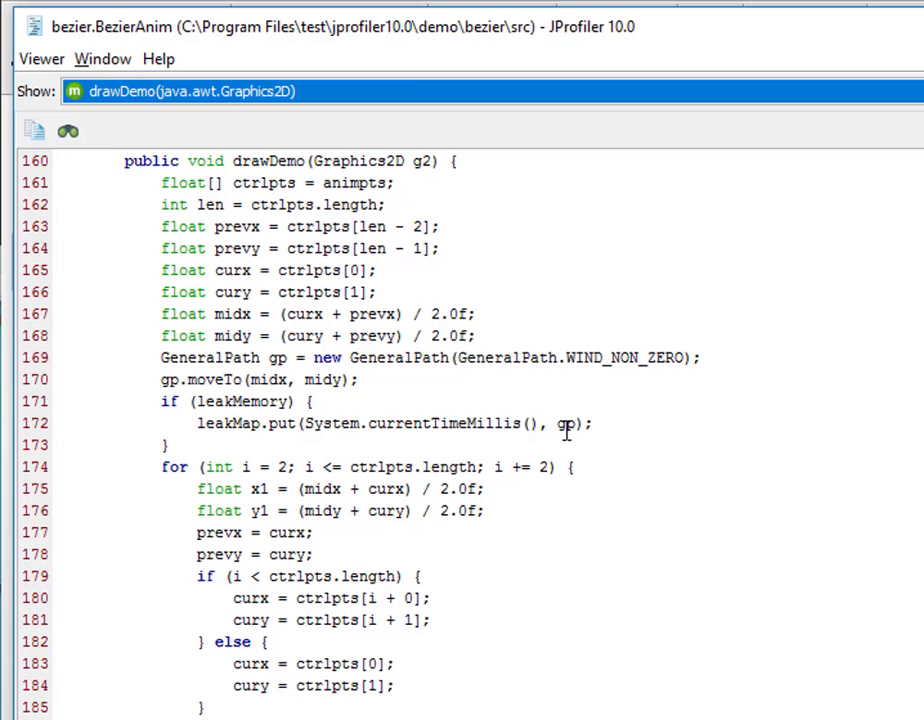
mouse_move(564, 428)
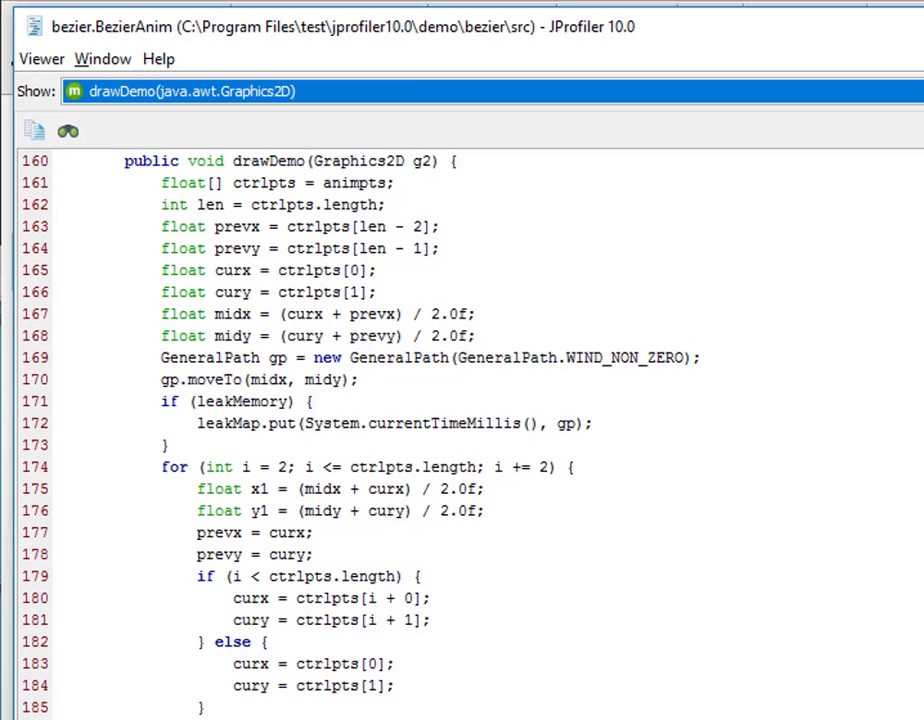